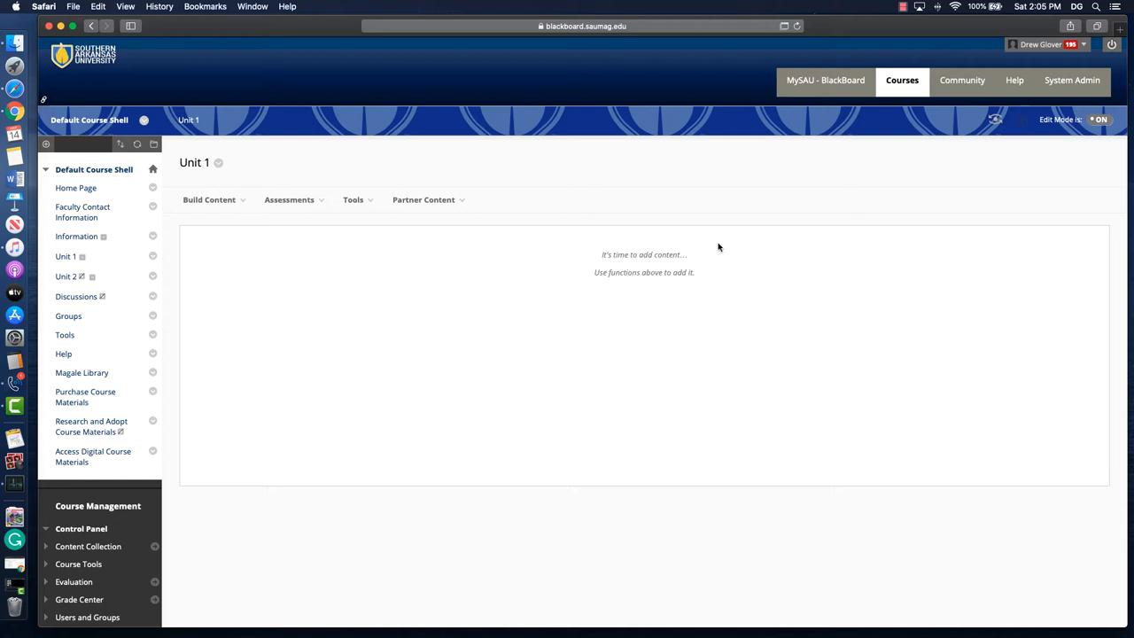
mouse_move(724, 246)
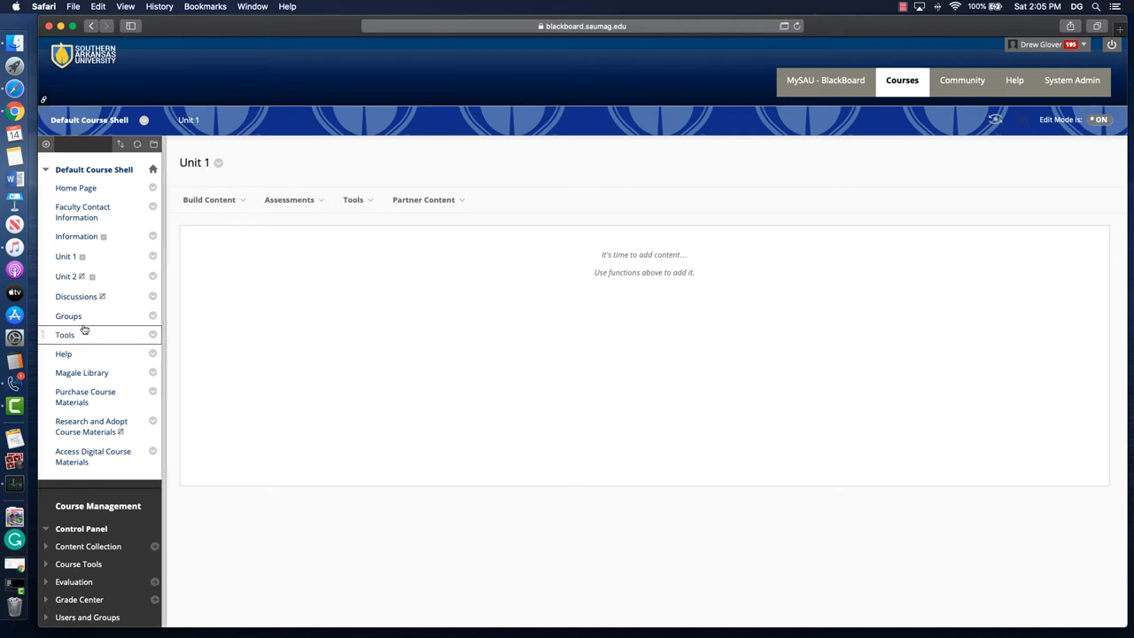
mouse_move(76, 295)
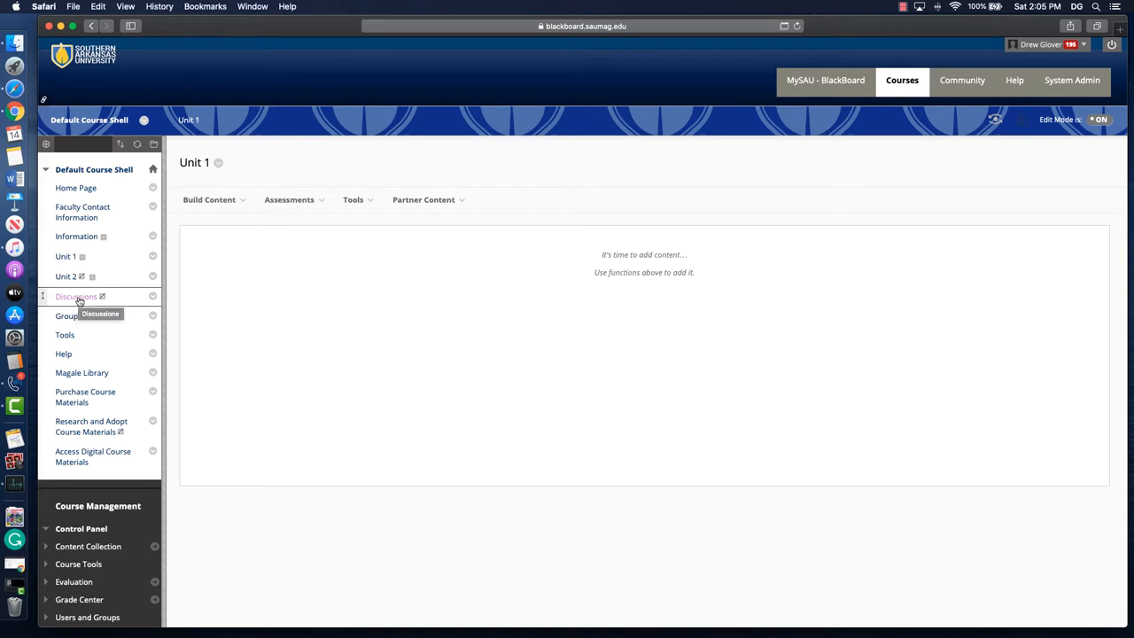
mouse_move(103, 298)
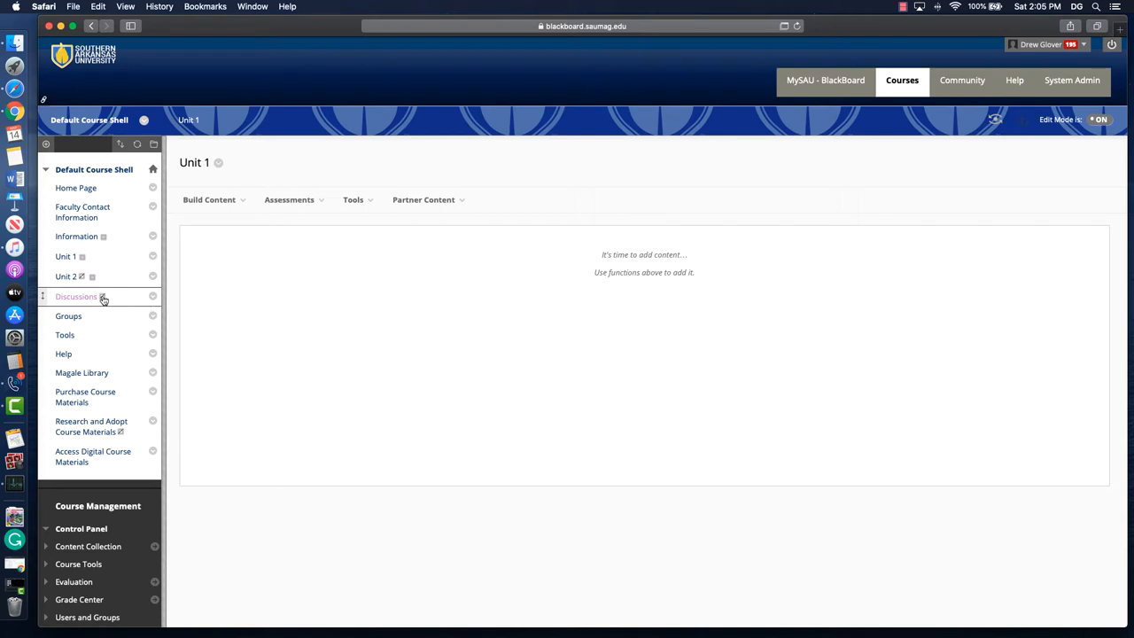
mouse_move(142, 301)
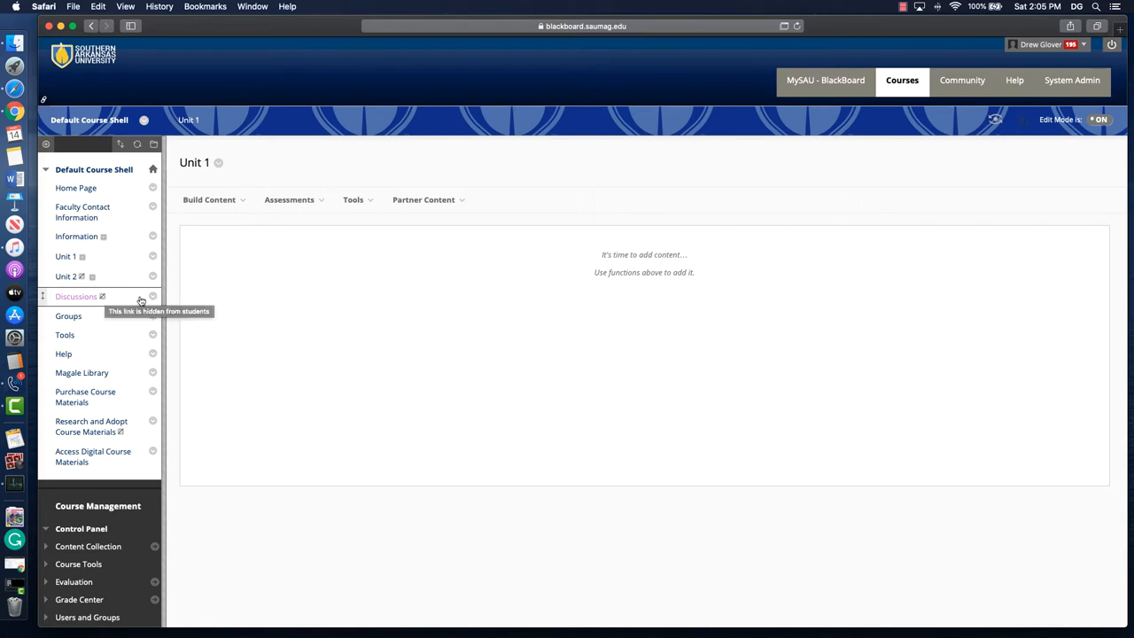
- Add a Discussion Board tool link to the Unit 1 content area
left_click(152, 296)
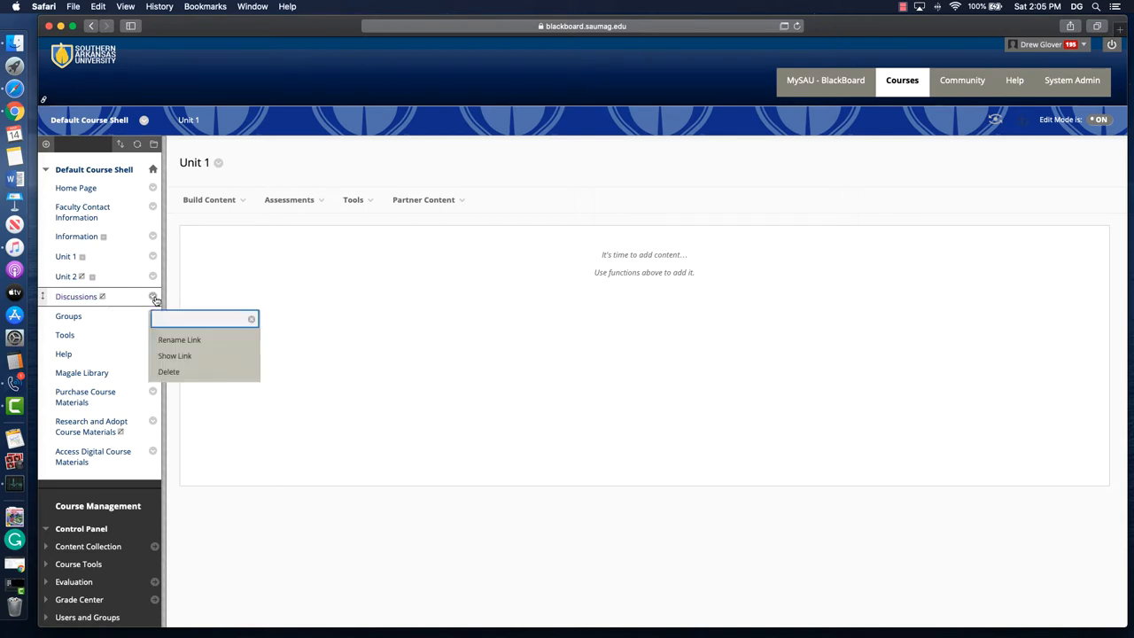
mouse_move(173, 355)
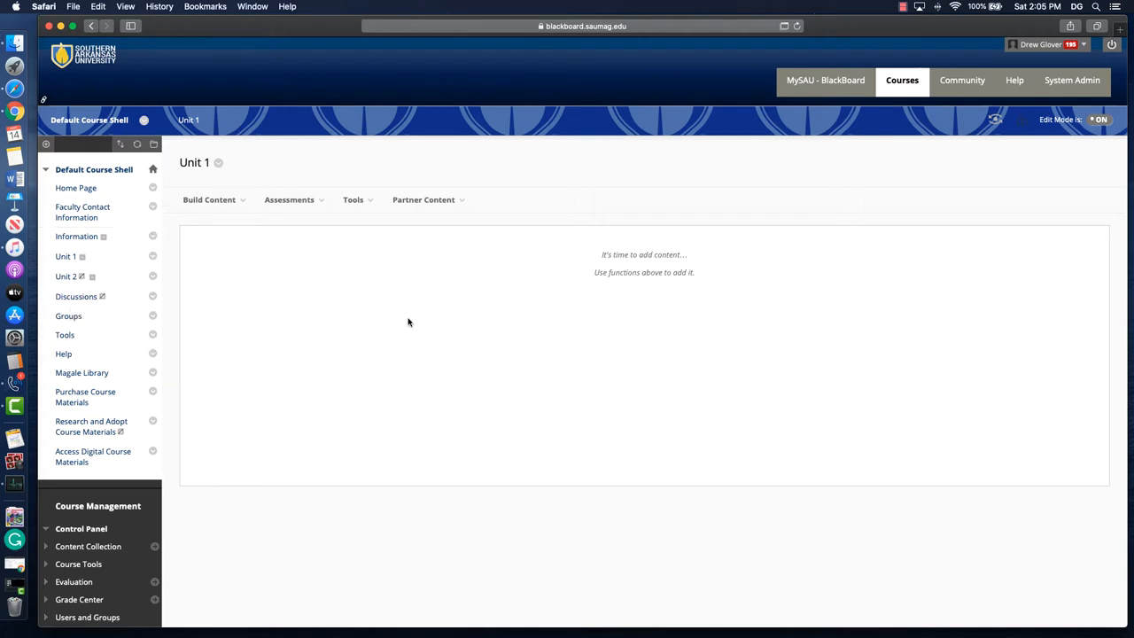
mouse_move(393, 315)
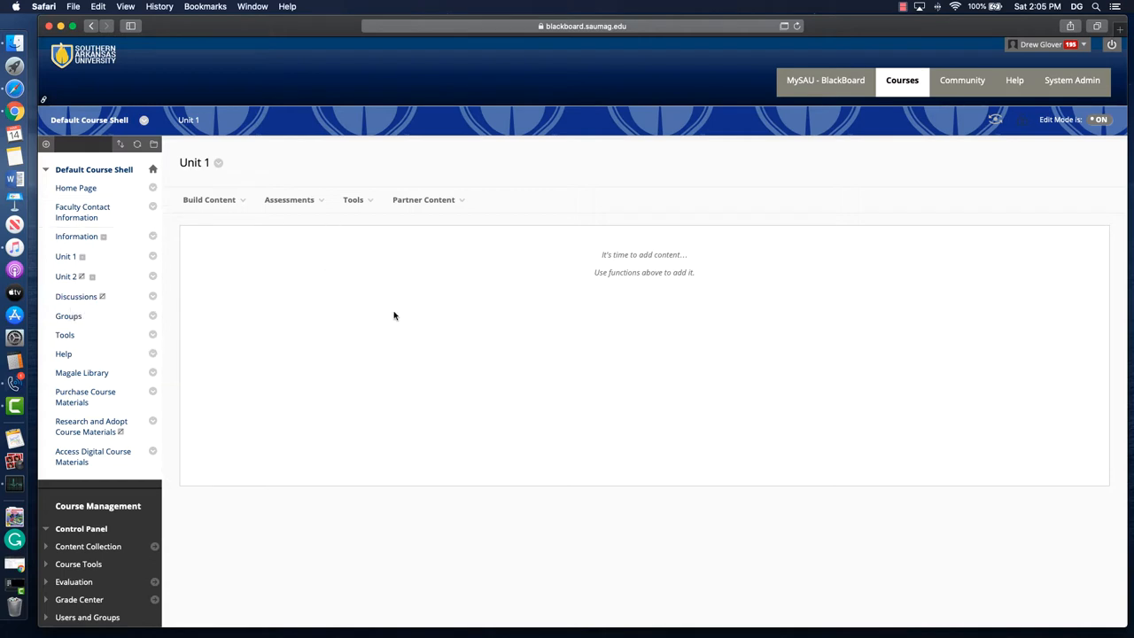
mouse_move(386, 304)
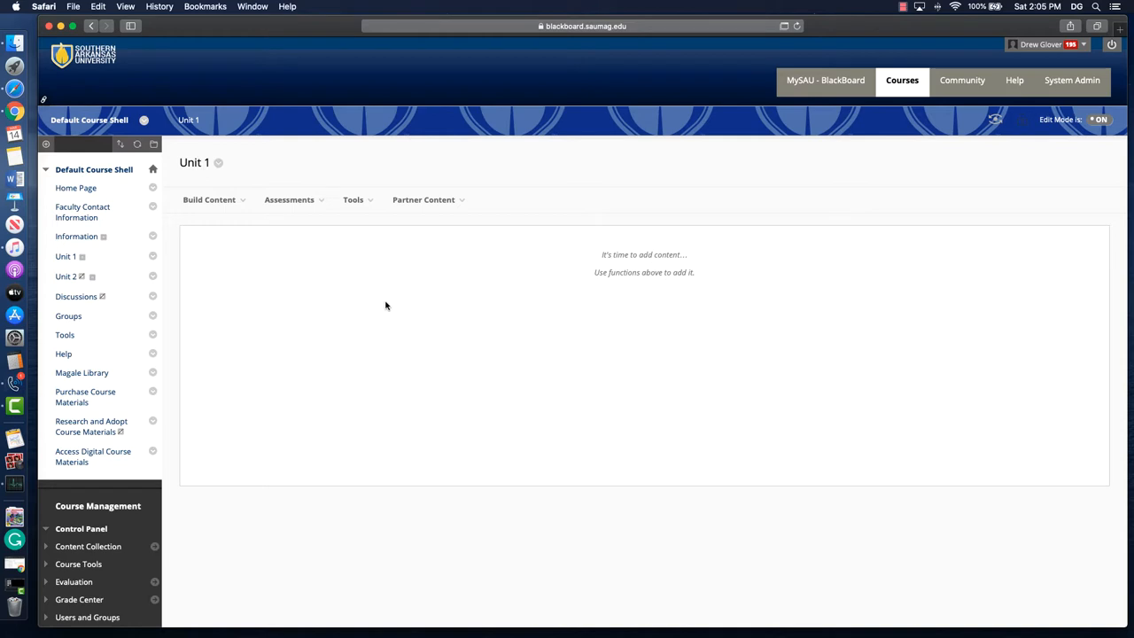
mouse_move(361, 264)
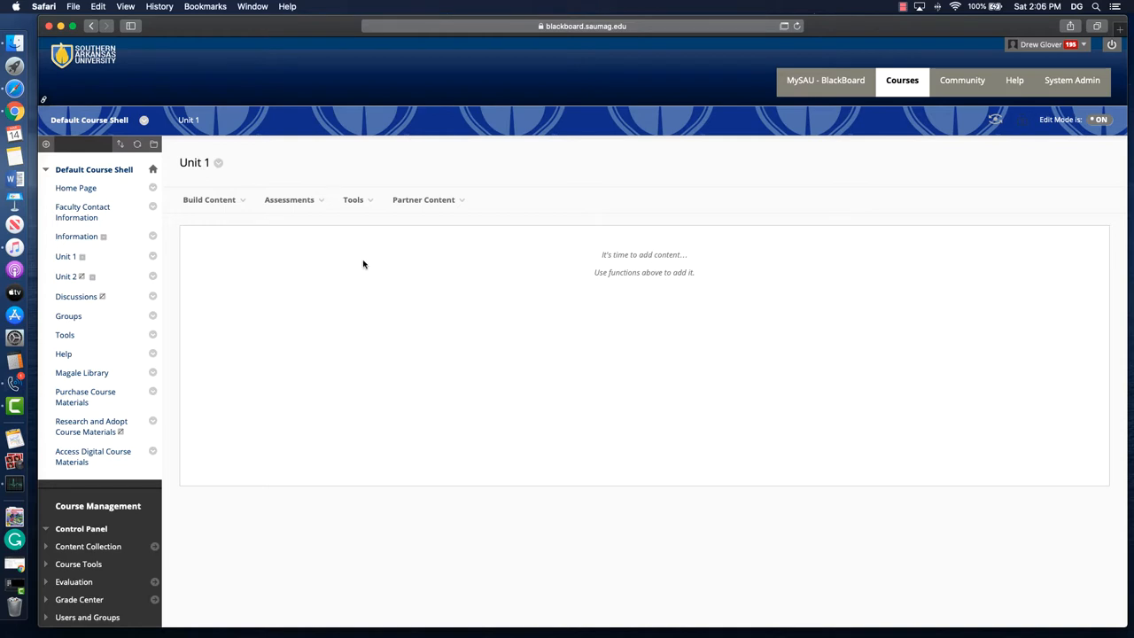
left_click(354, 199)
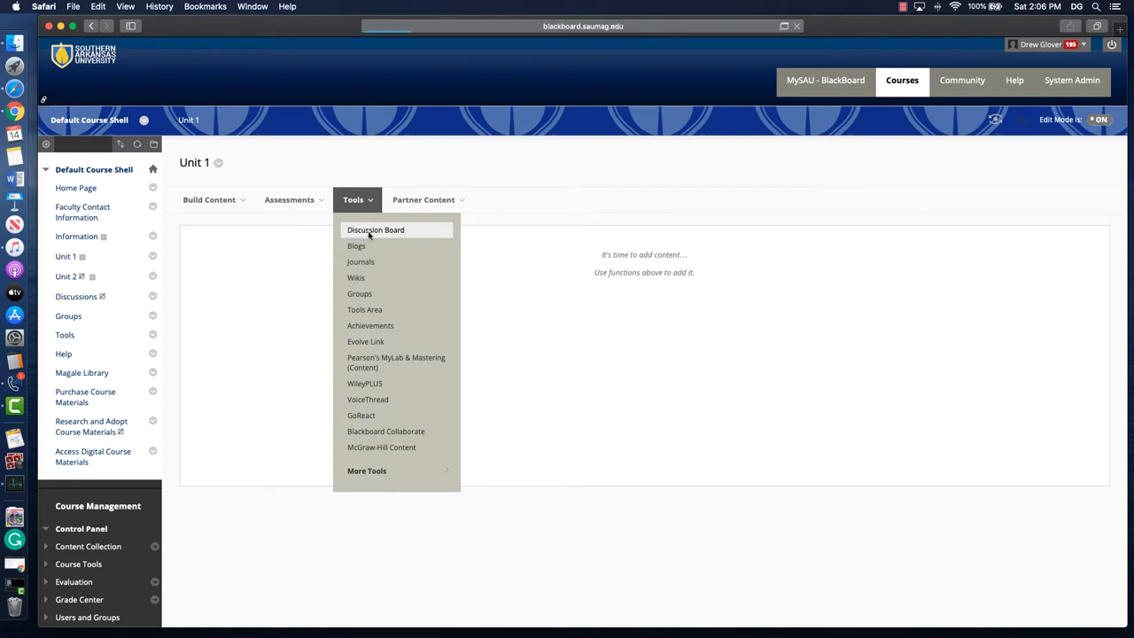
left_click(376, 230)
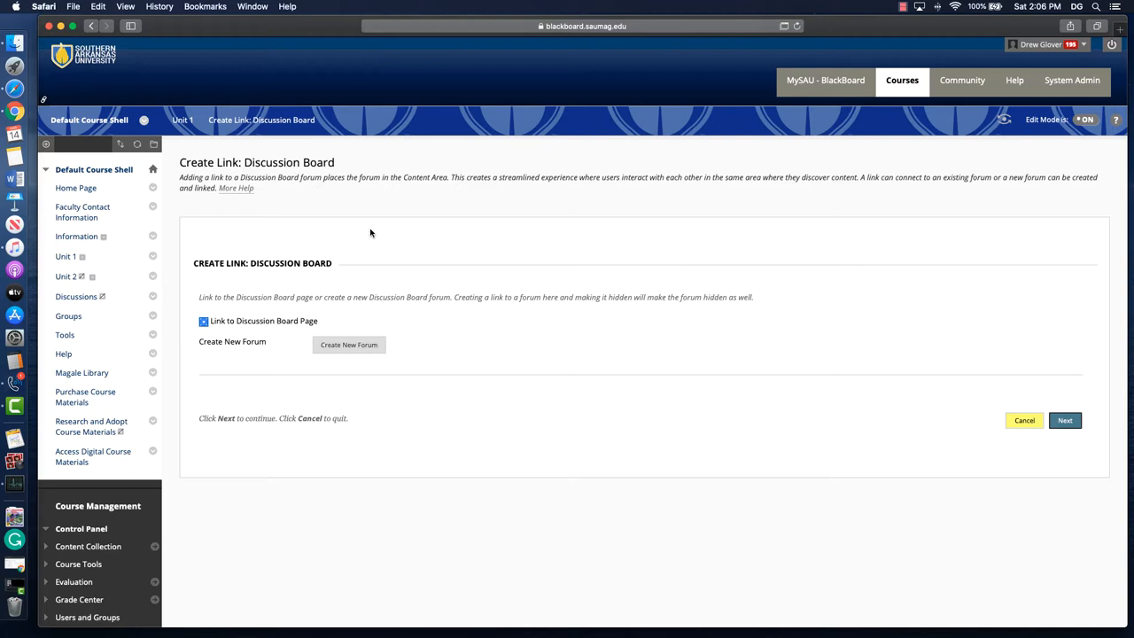
- Keep 'Link to Discussion Board Page' and start creating a new forum to link
left_click(204, 321)
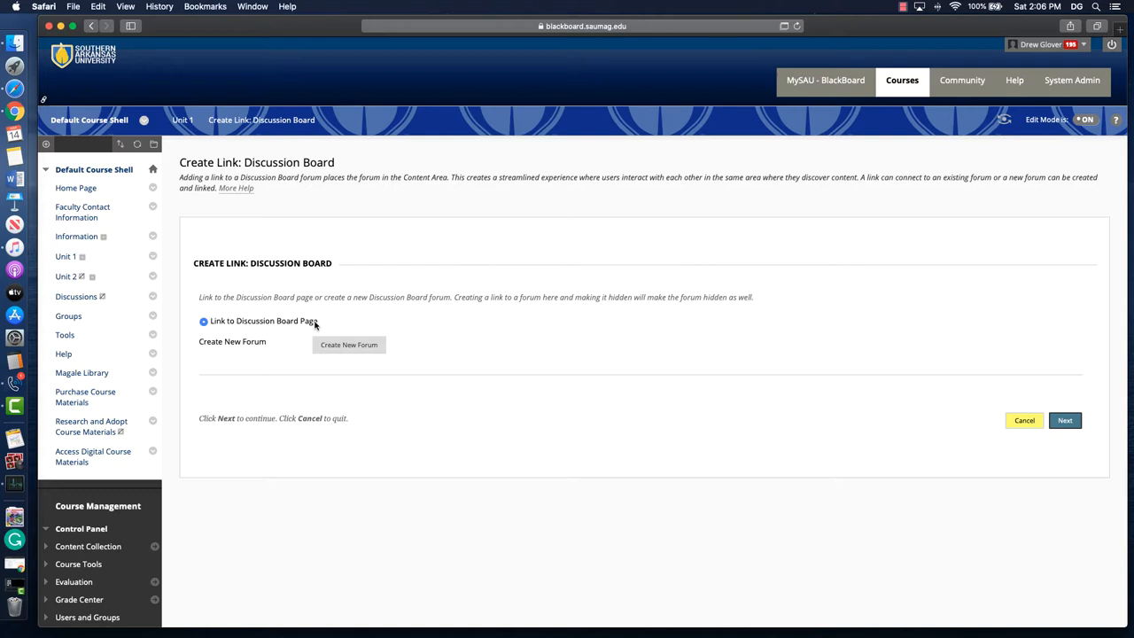
left_click(202, 320)
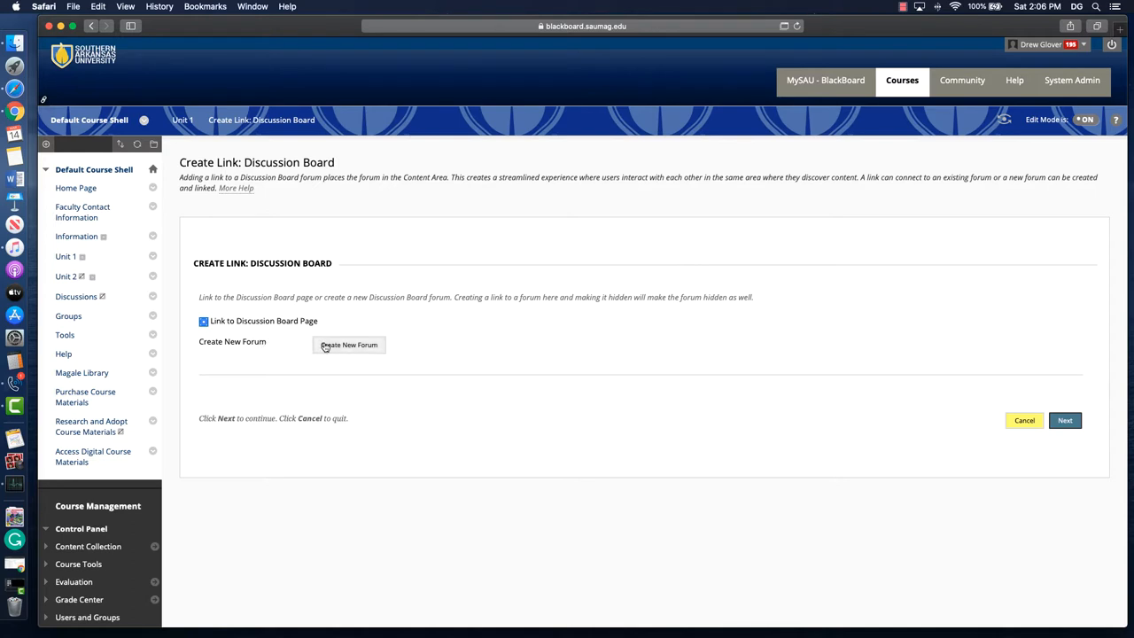
left_click(204, 321)
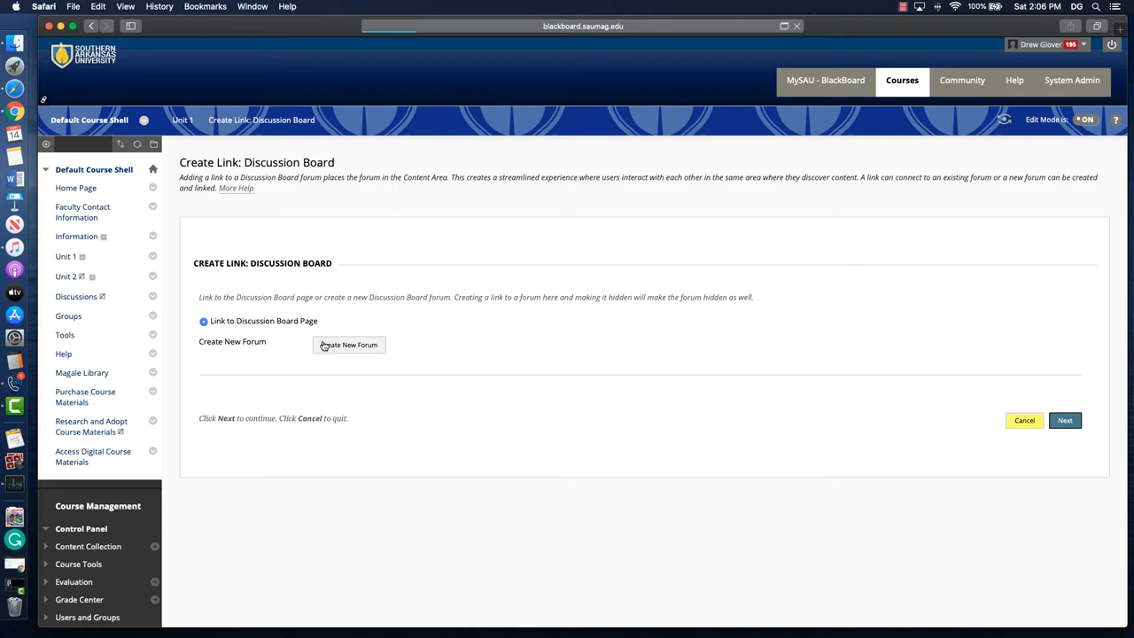
- Create a new forum and name it 'Week #1'
left_click(347, 343)
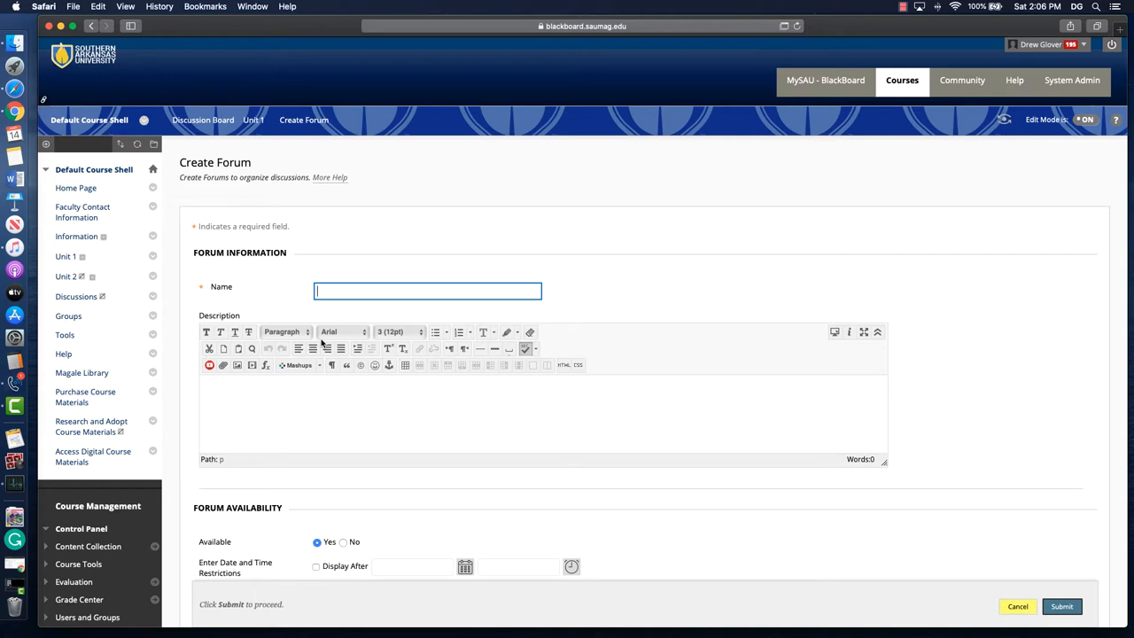
type("We")
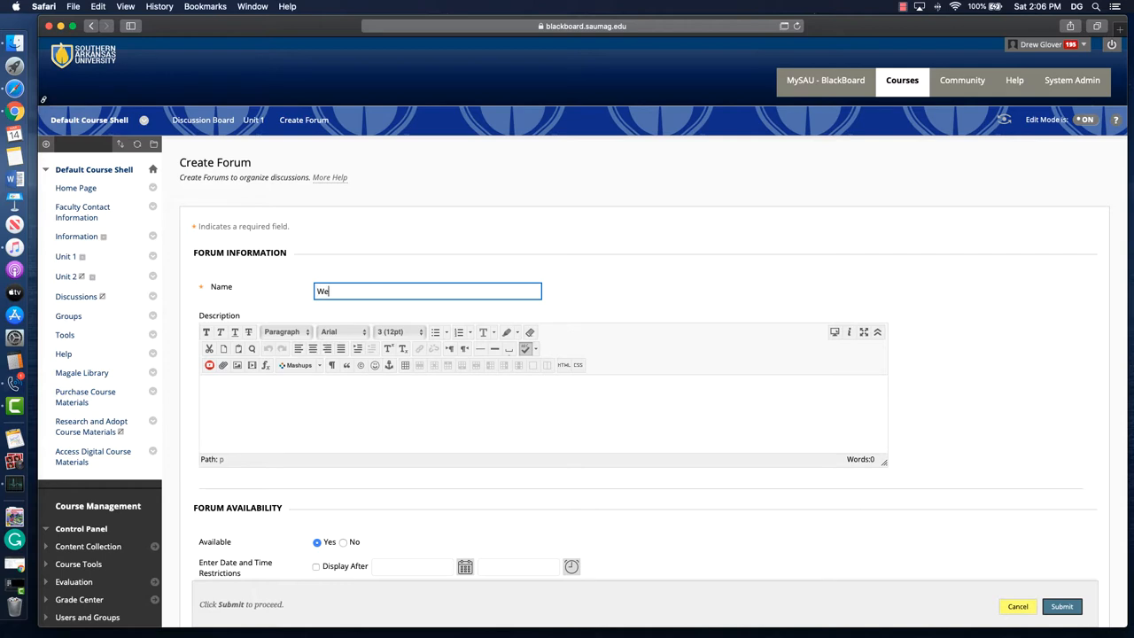
type("ek #1")
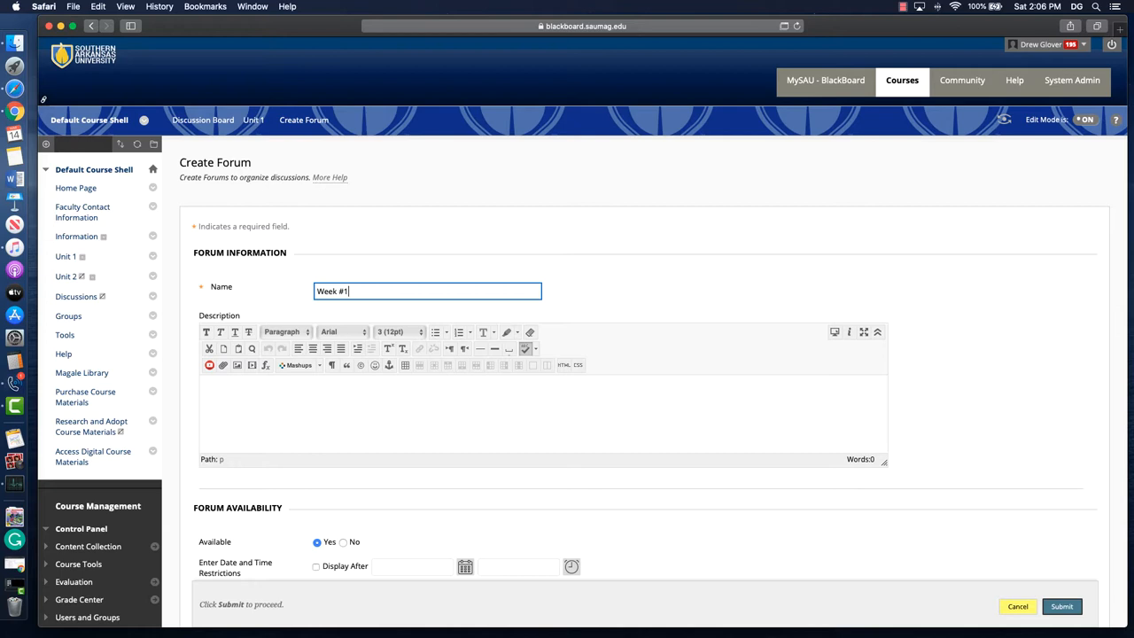
left_click(301, 414)
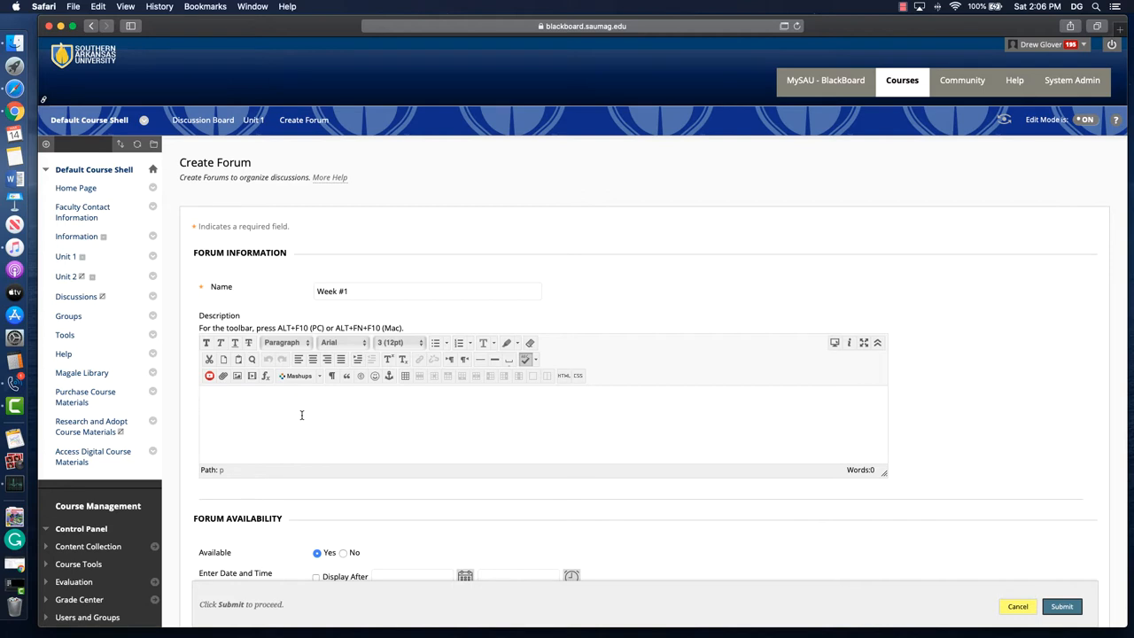
mouse_move(323, 461)
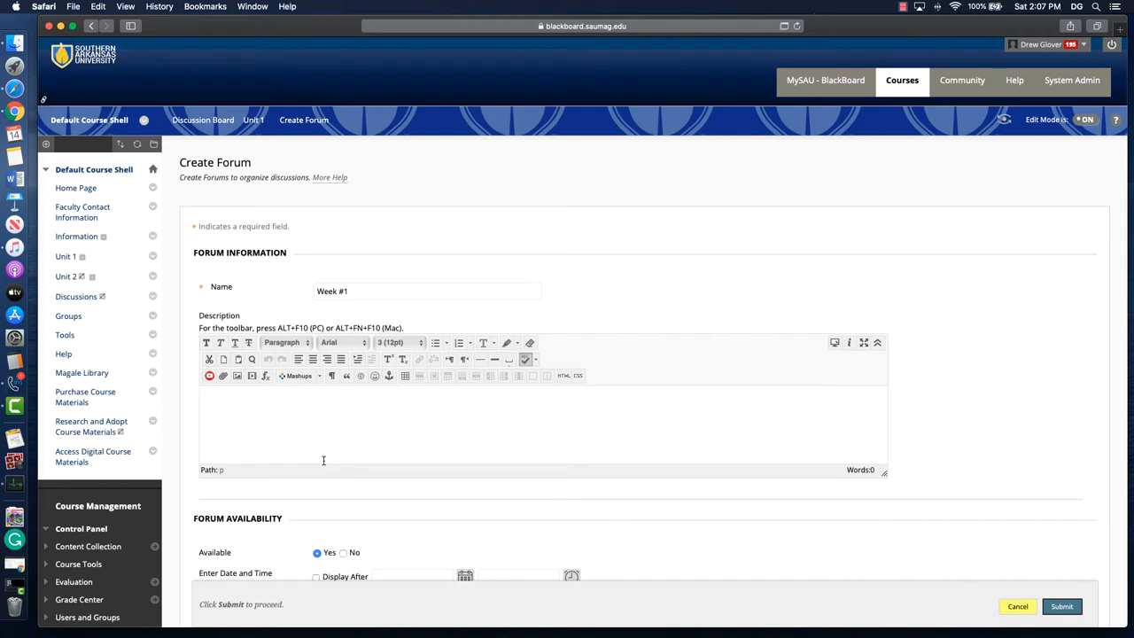
mouse_move(599, 337)
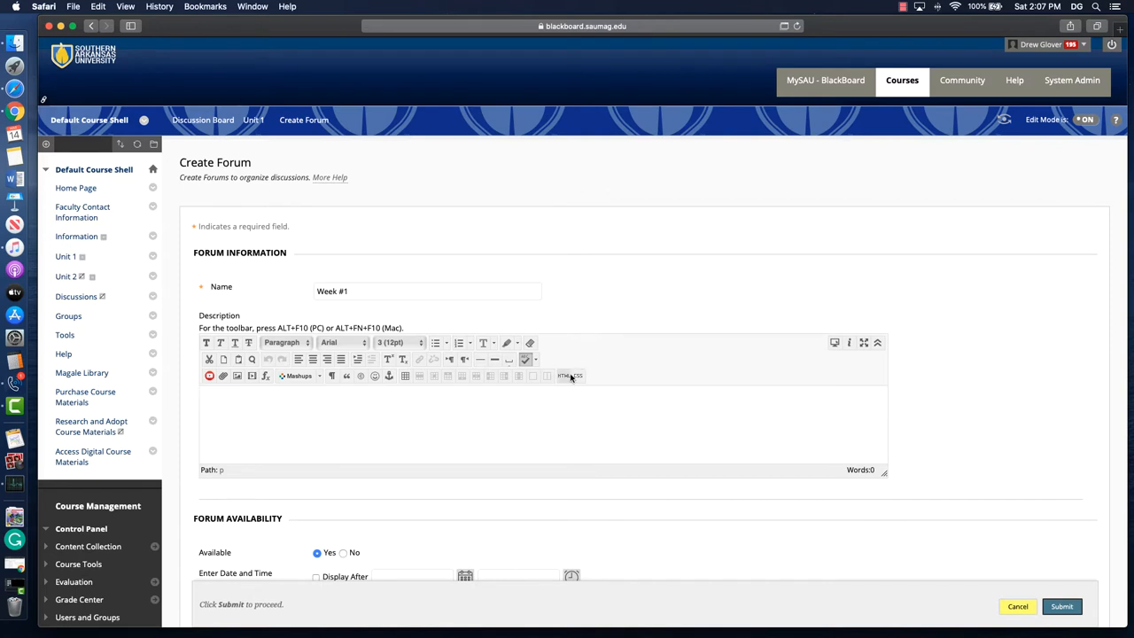
mouse_move(565, 375)
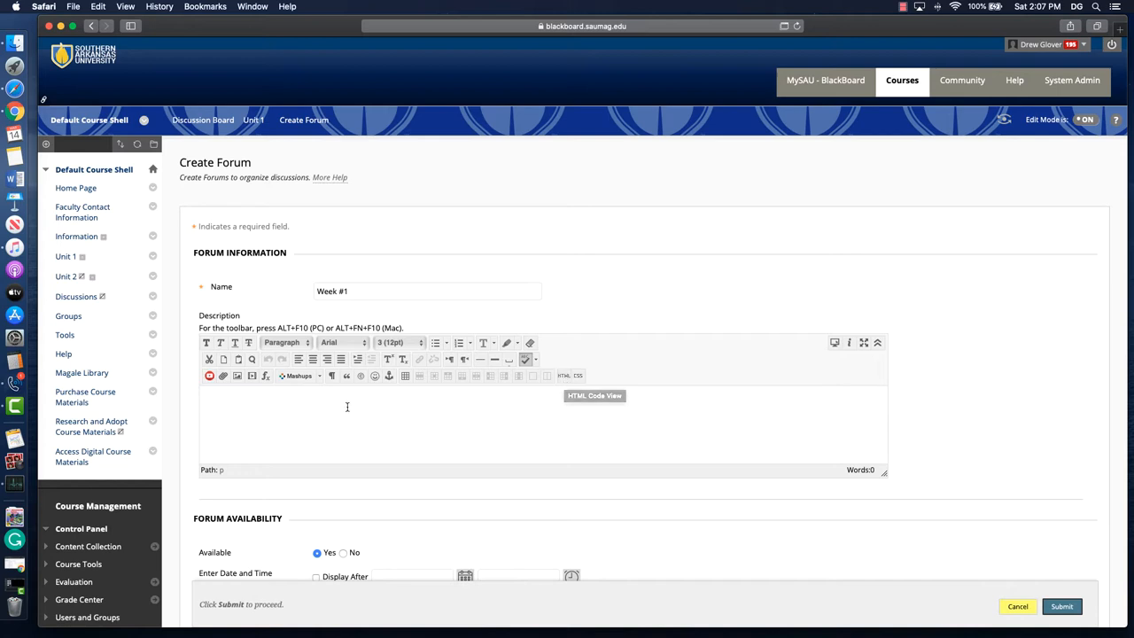
mouse_move(544, 439)
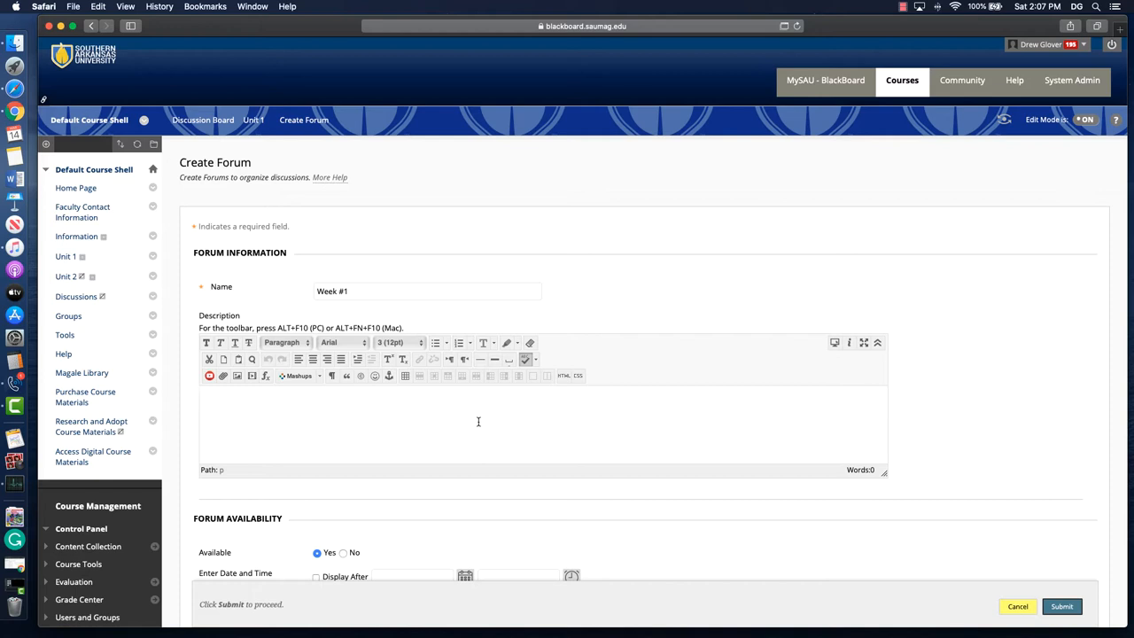
mouse_move(463, 404)
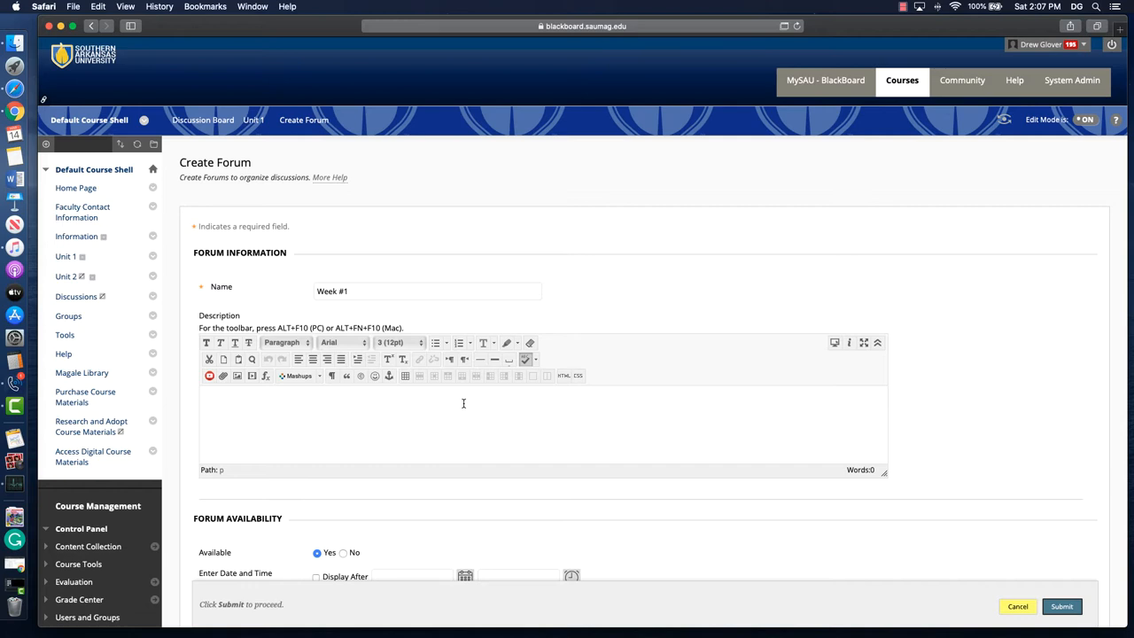
scroll("down", 3)
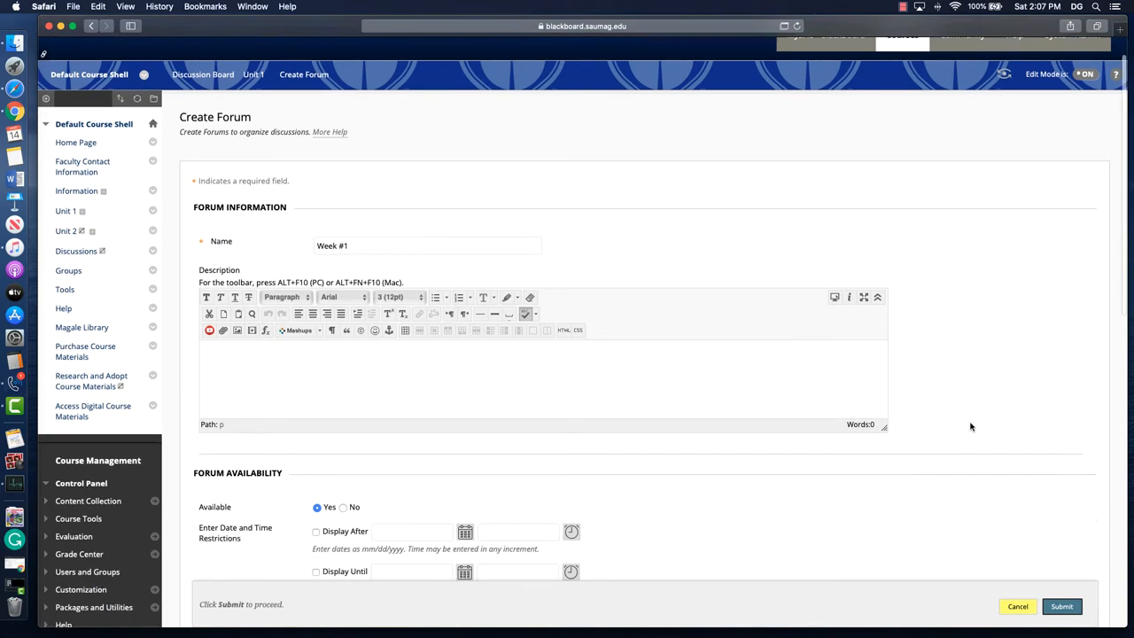
scroll("down", 3)
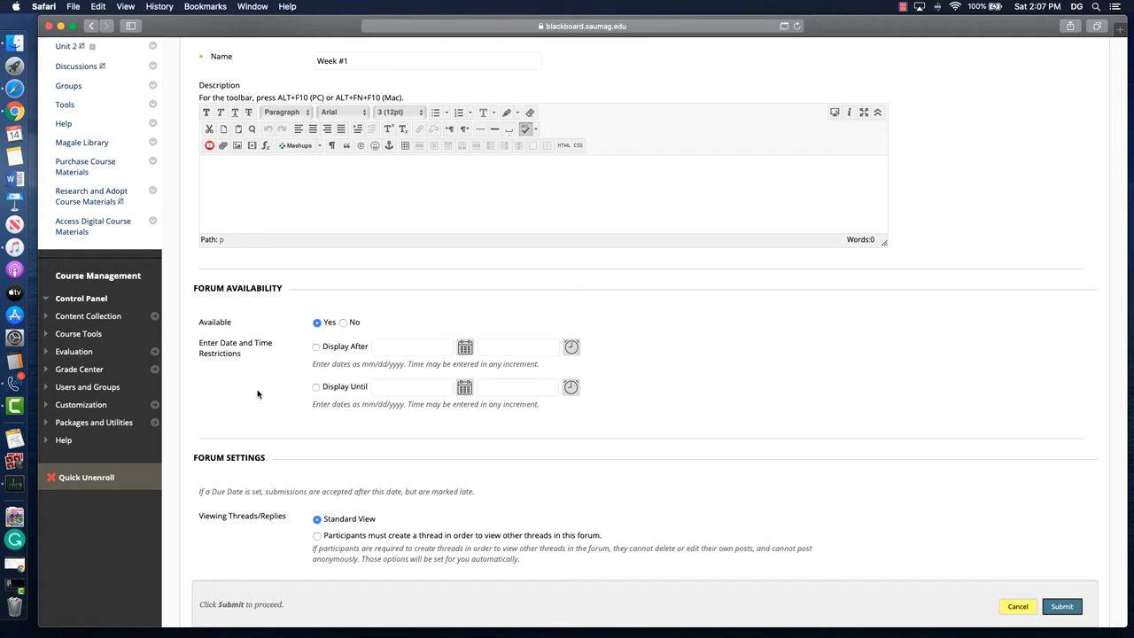
mouse_move(592, 398)
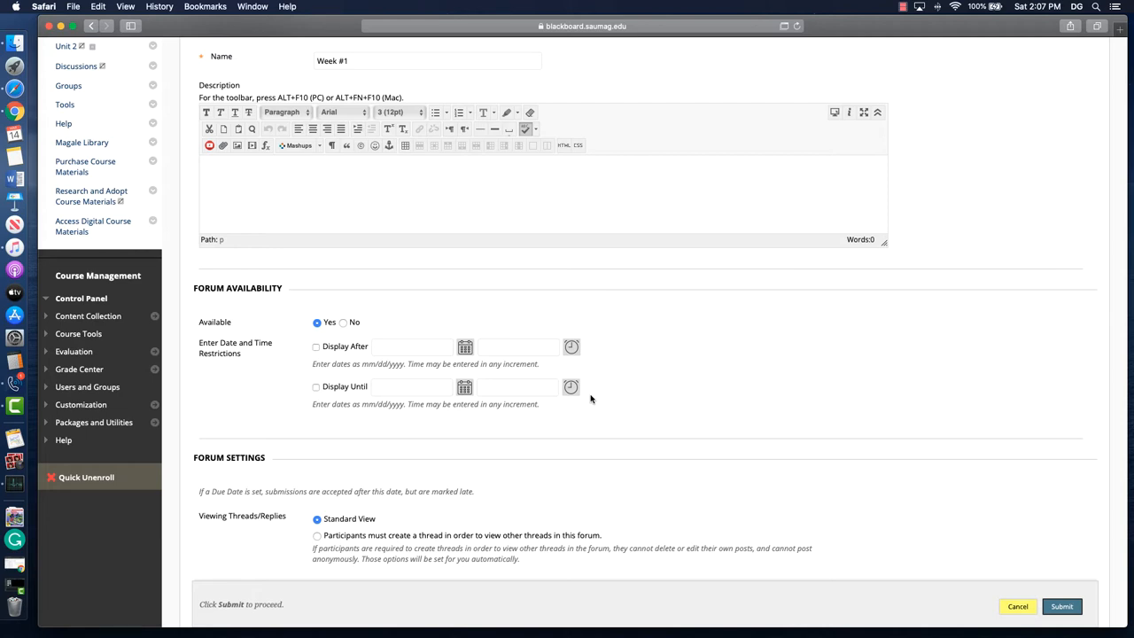
scroll("down", 3)
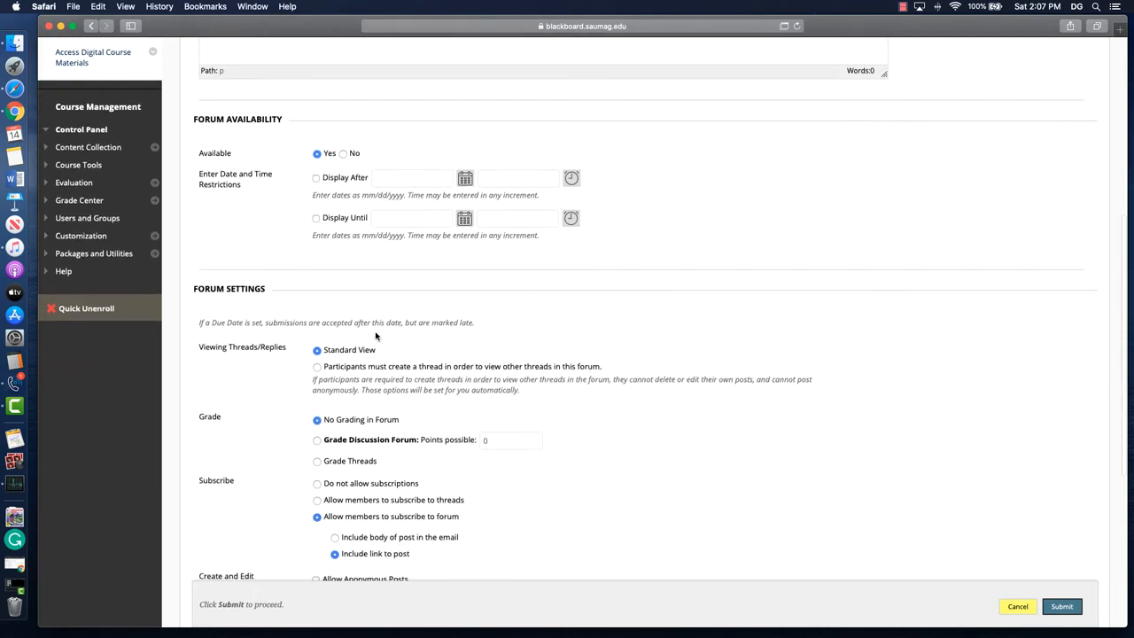
mouse_move(283, 347)
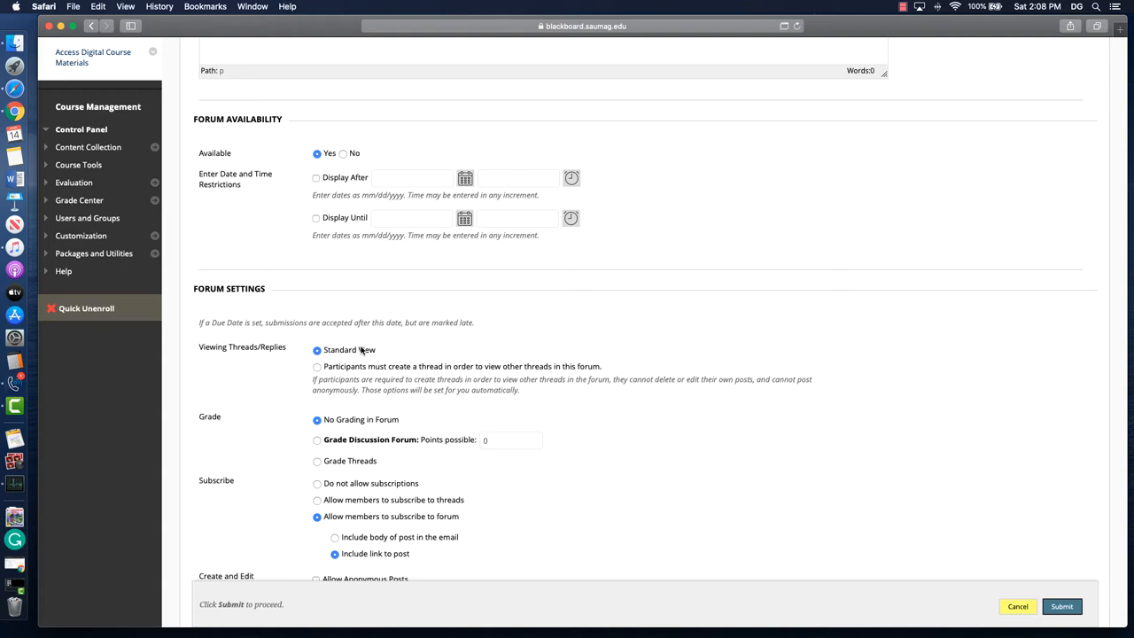
- Require participants to create a thread before viewing other threads in the forum
left_click(315, 365)
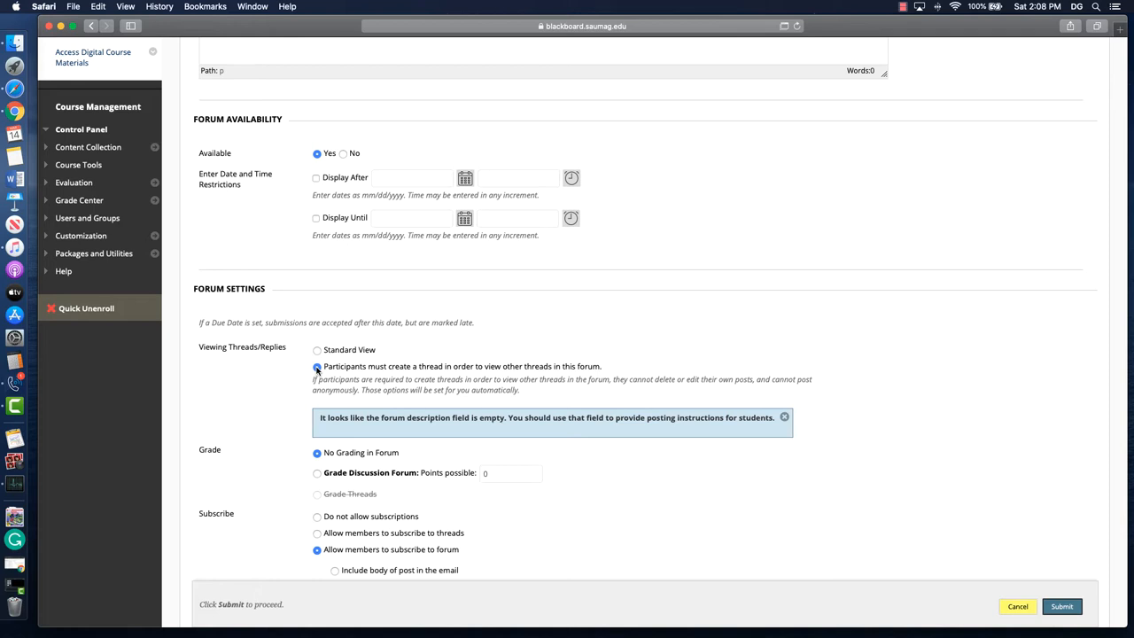
scroll("down", 3)
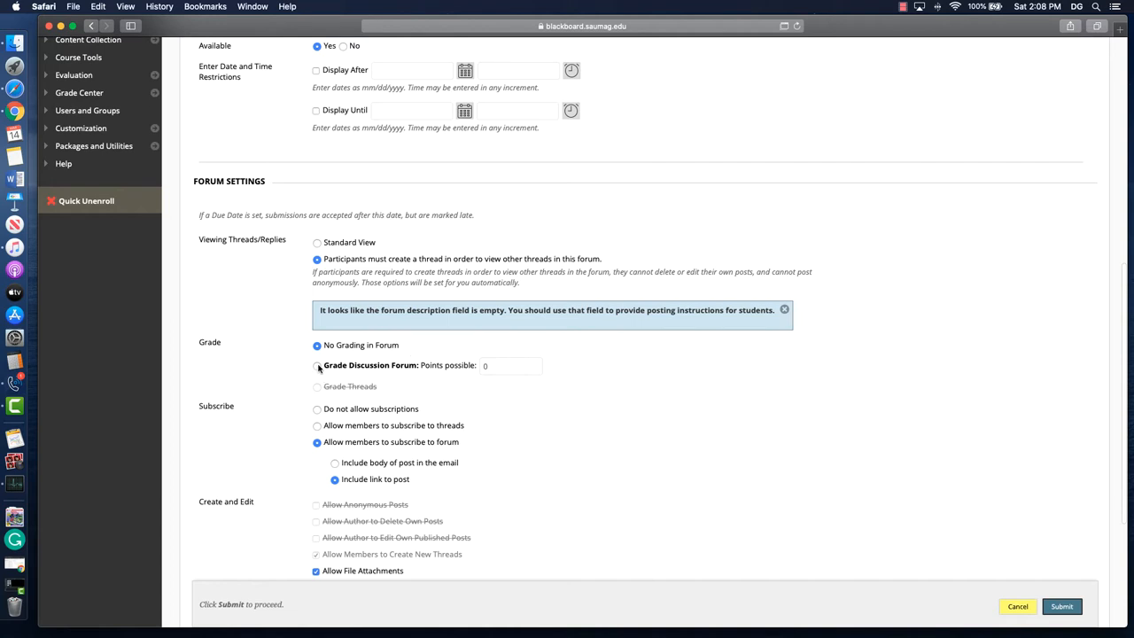
- Grade the forum out of 100 points, initially flagging needs grading after 3 posts
left_click(315, 365)
type("100")
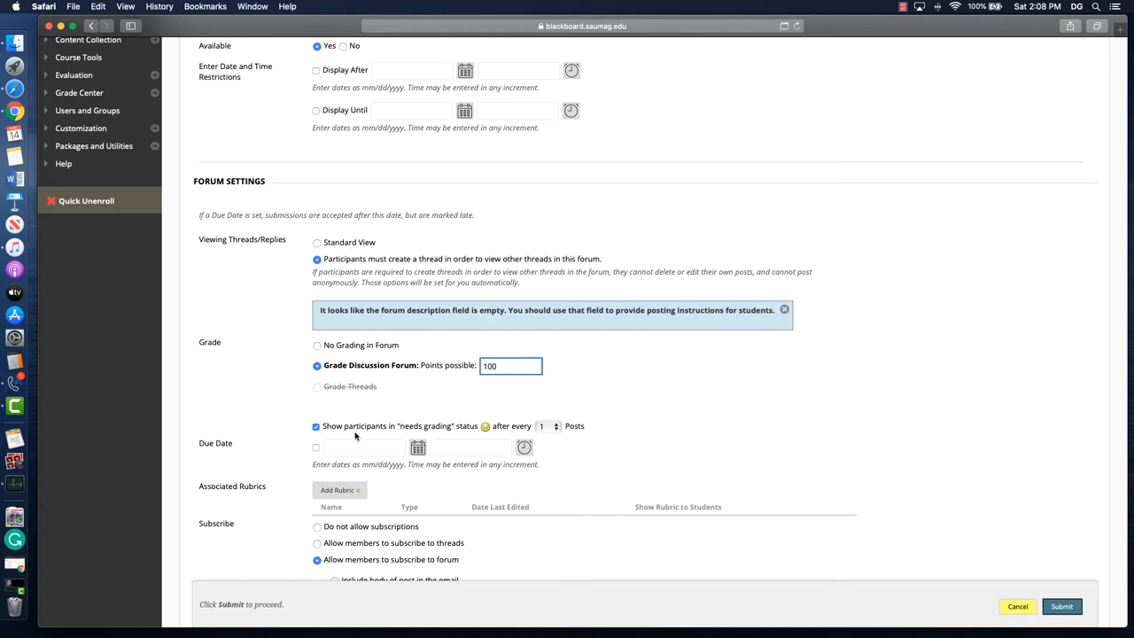
scroll("down", 3)
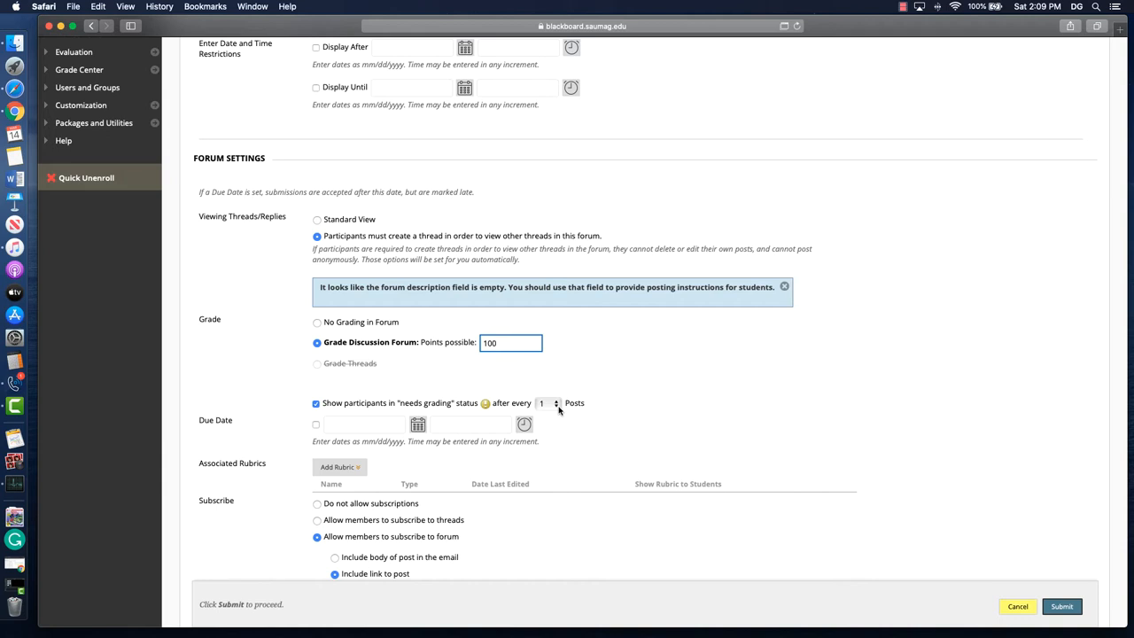
left_click(548, 402)
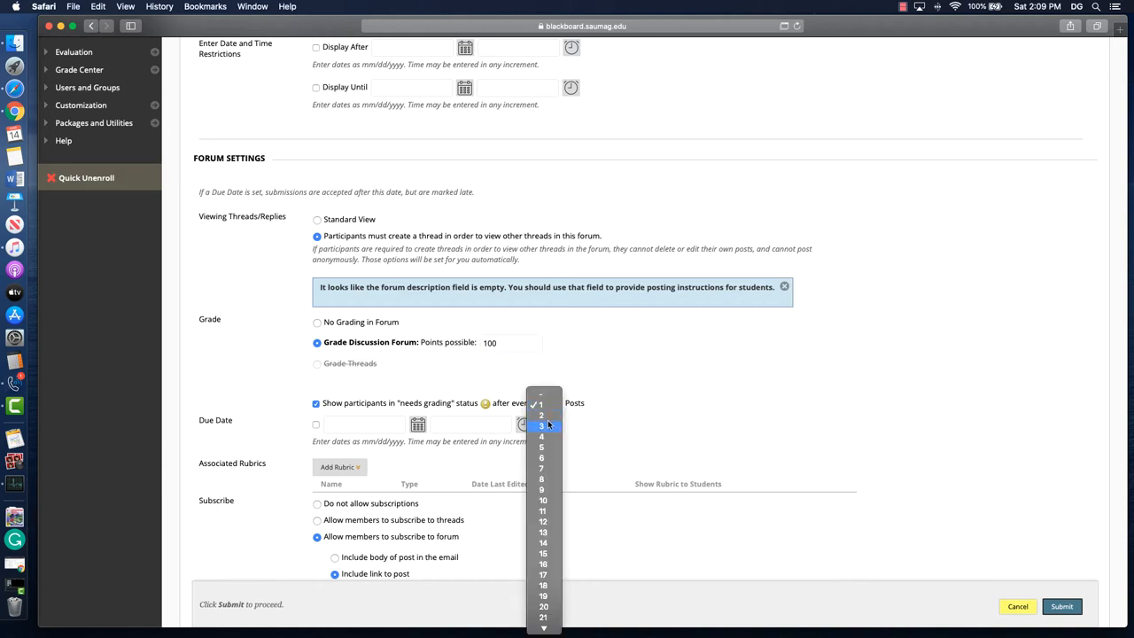
left_click(542, 425)
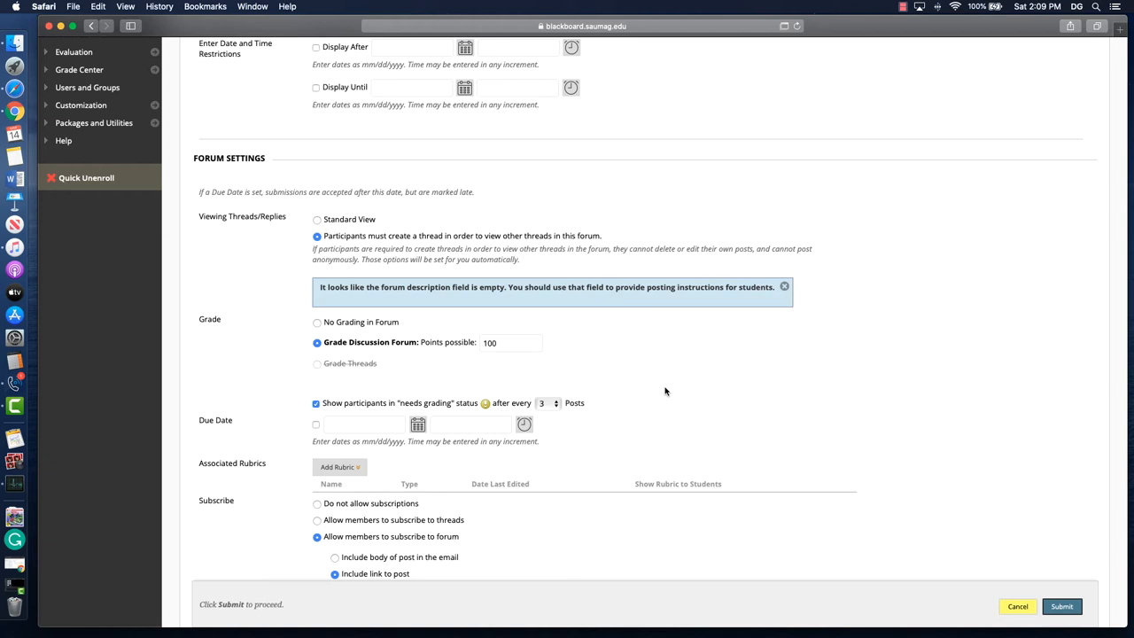
mouse_move(525, 413)
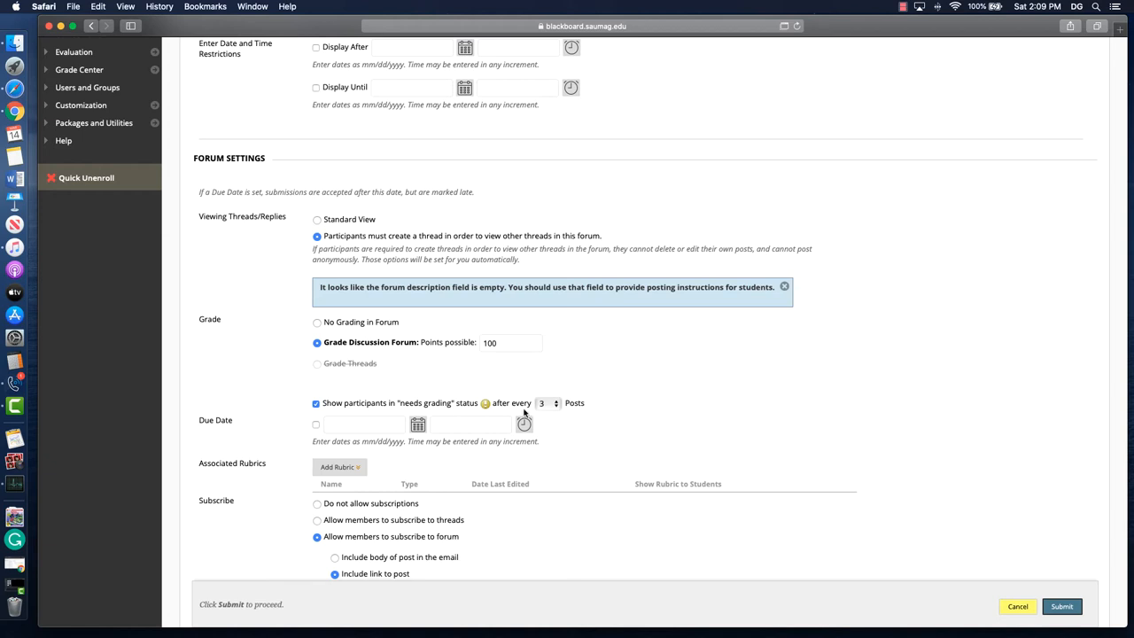
- Change the needs-grading threshold to after every 1 post
scroll("down", 3)
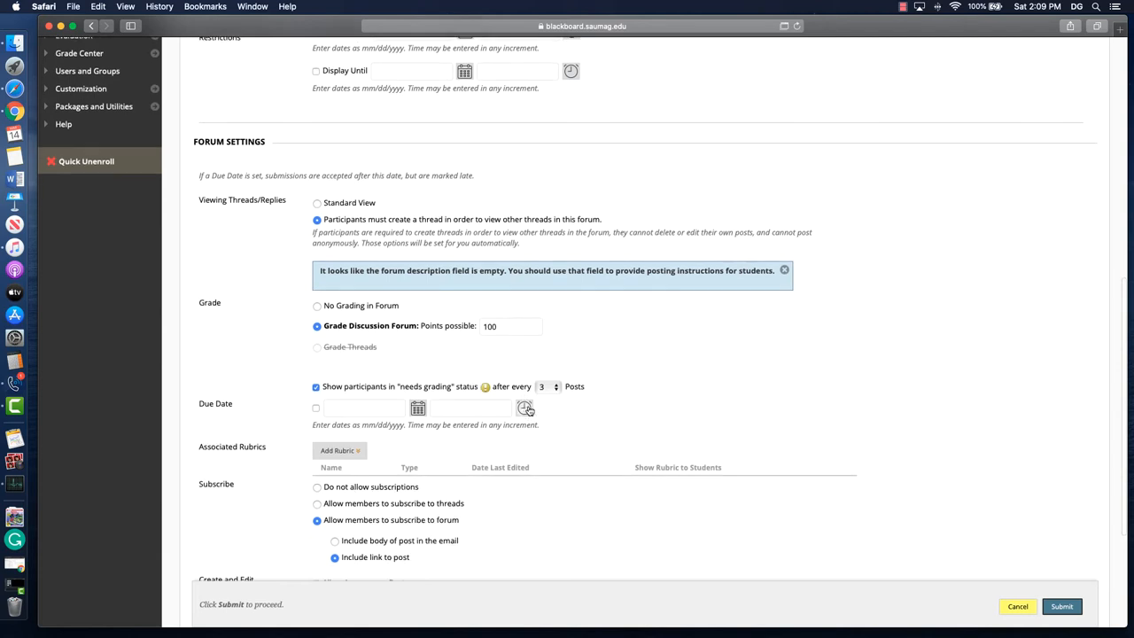
mouse_move(546, 397)
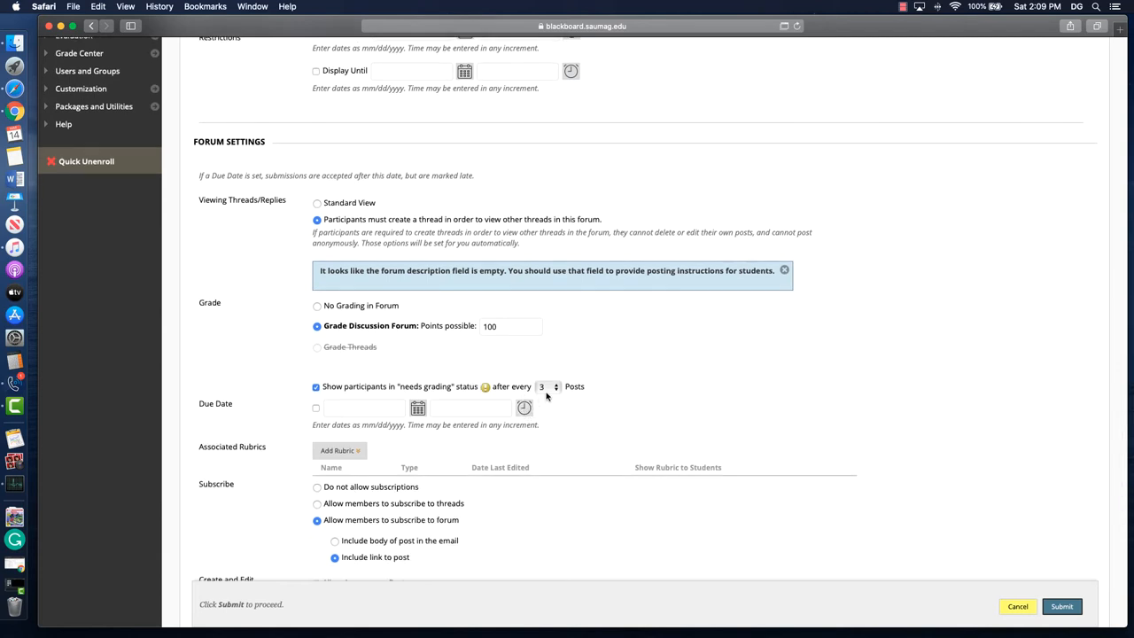
left_click(556, 389)
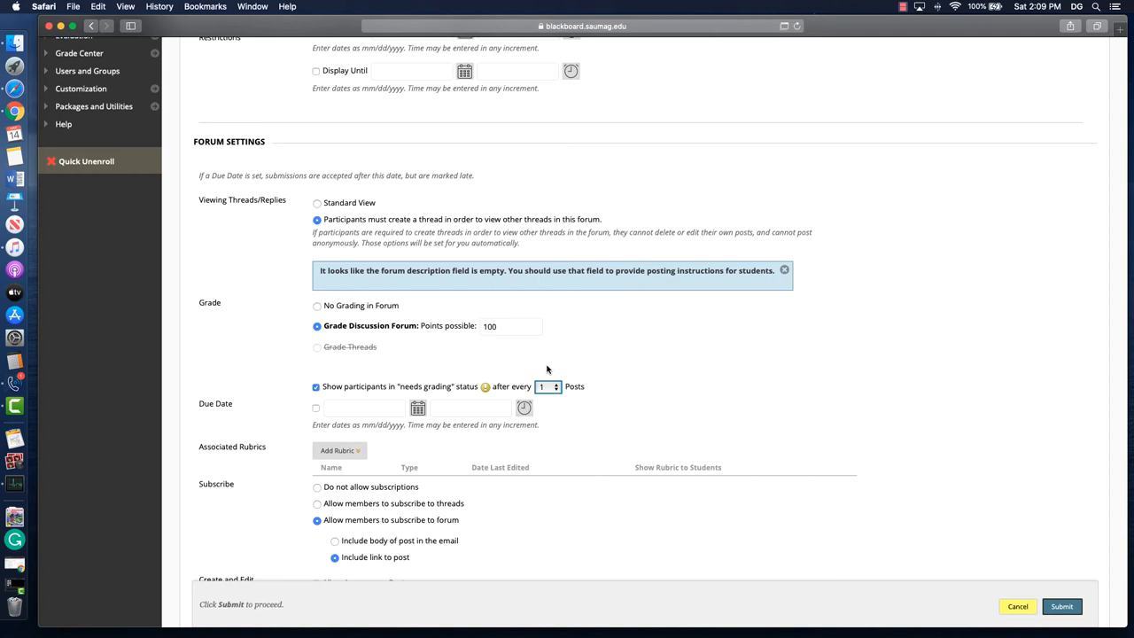
mouse_move(659, 383)
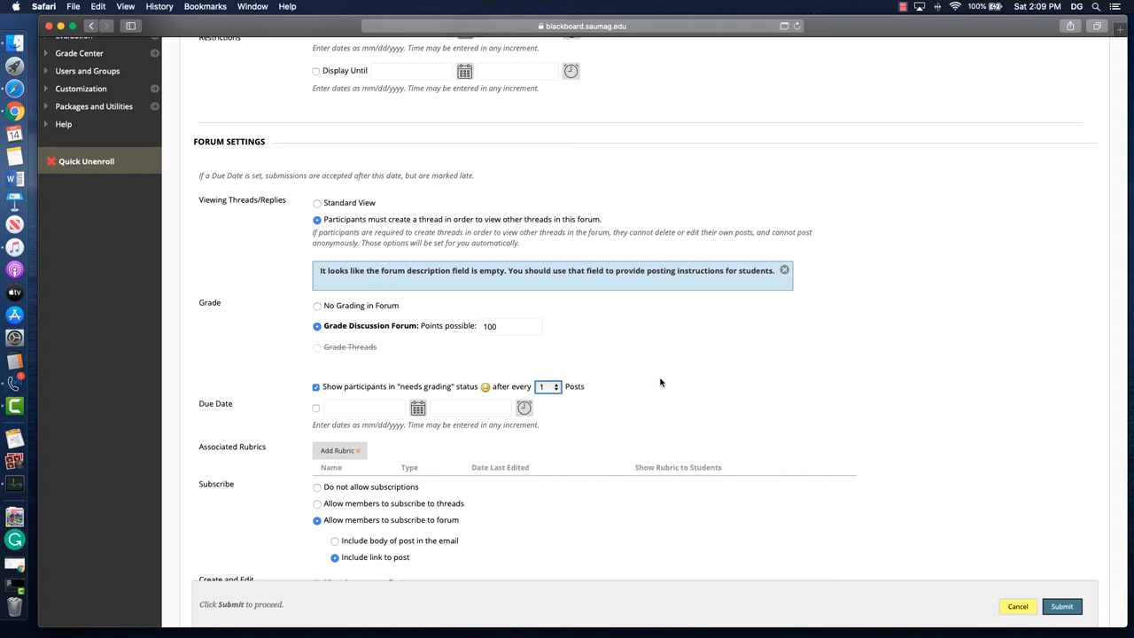
scroll("down", 3)
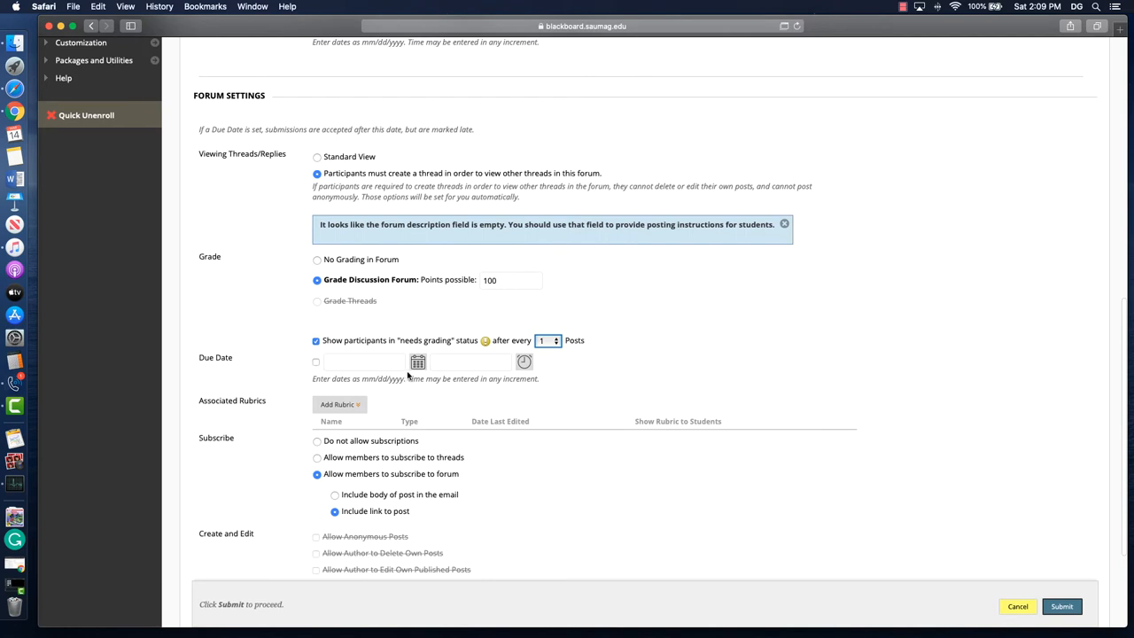
mouse_move(418, 362)
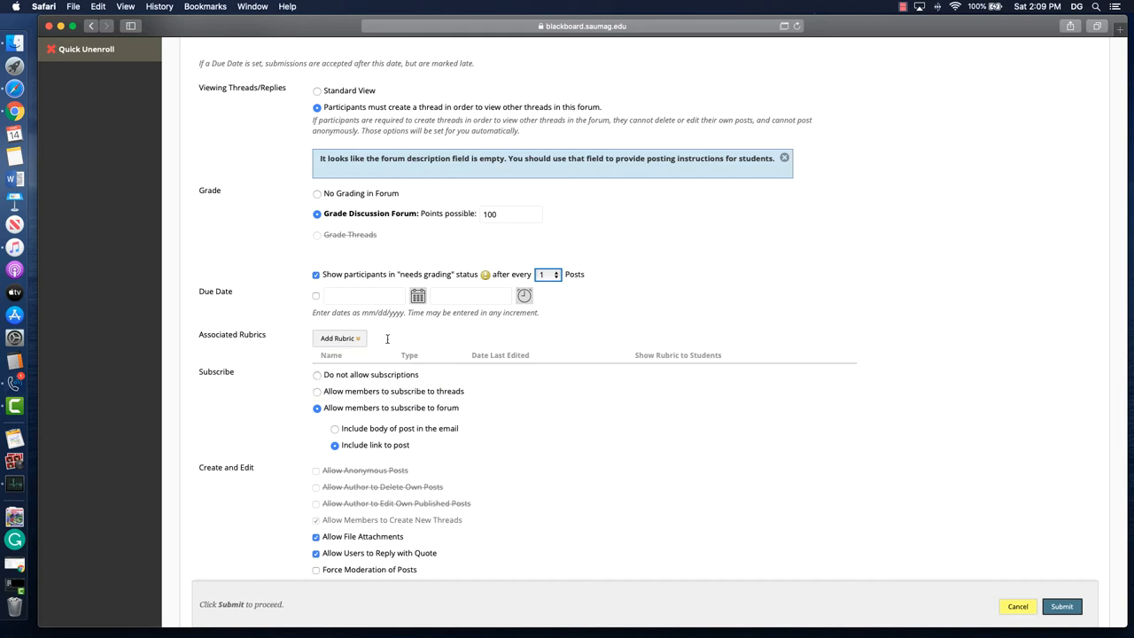
- Enable forum subscriptions, file attachments, quoted replies and forced moderation
scroll("down", 3)
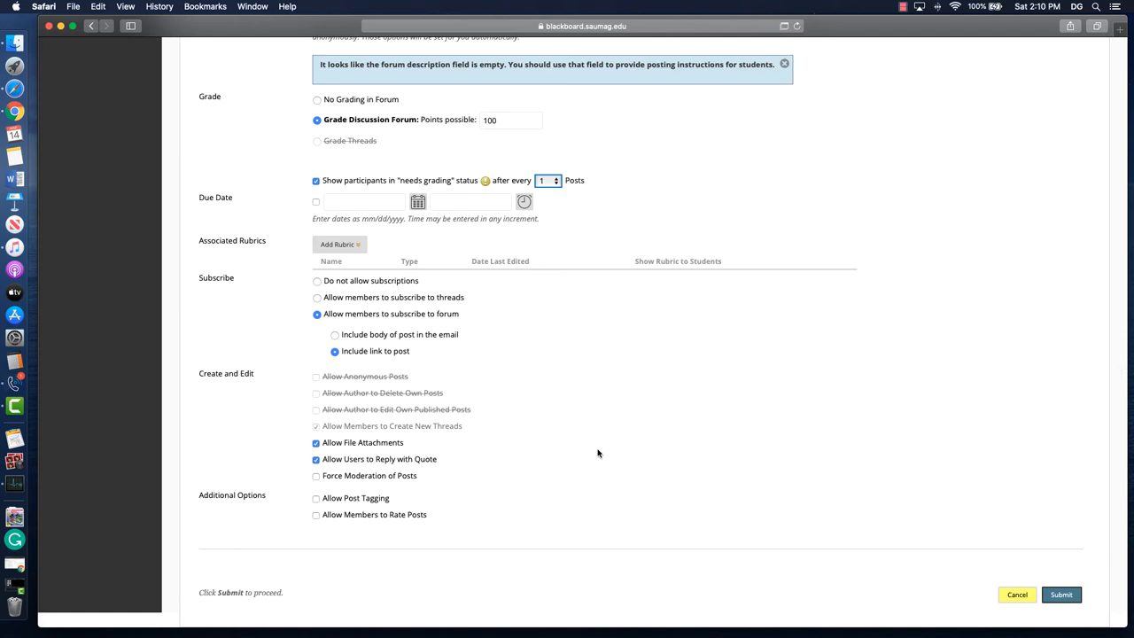
mouse_move(531, 450)
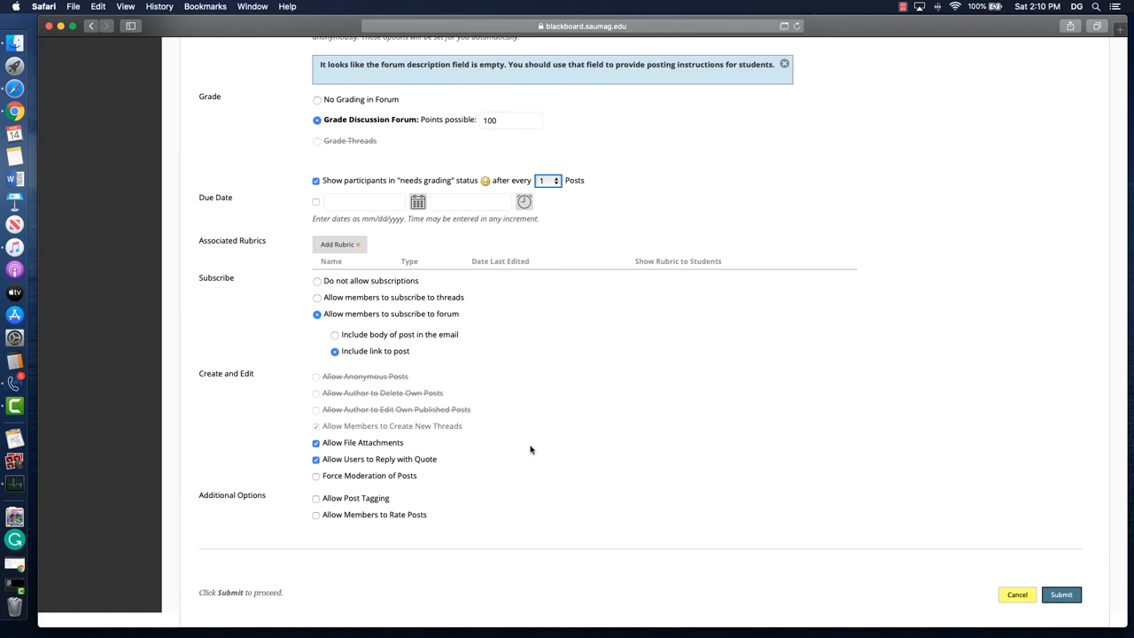
mouse_move(397, 443)
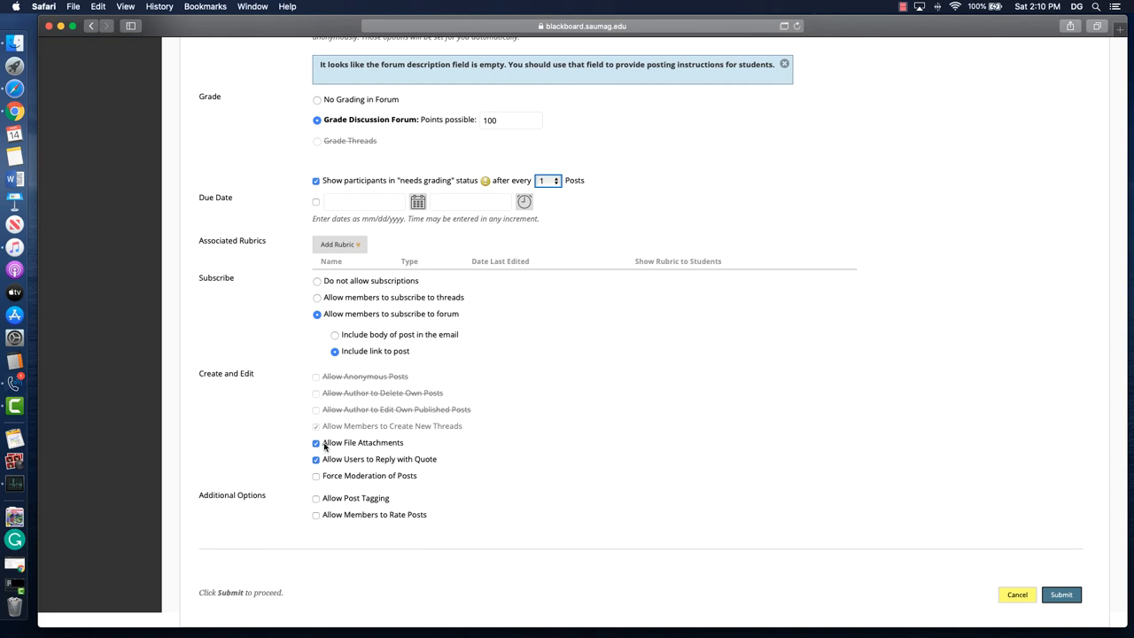
mouse_move(379, 461)
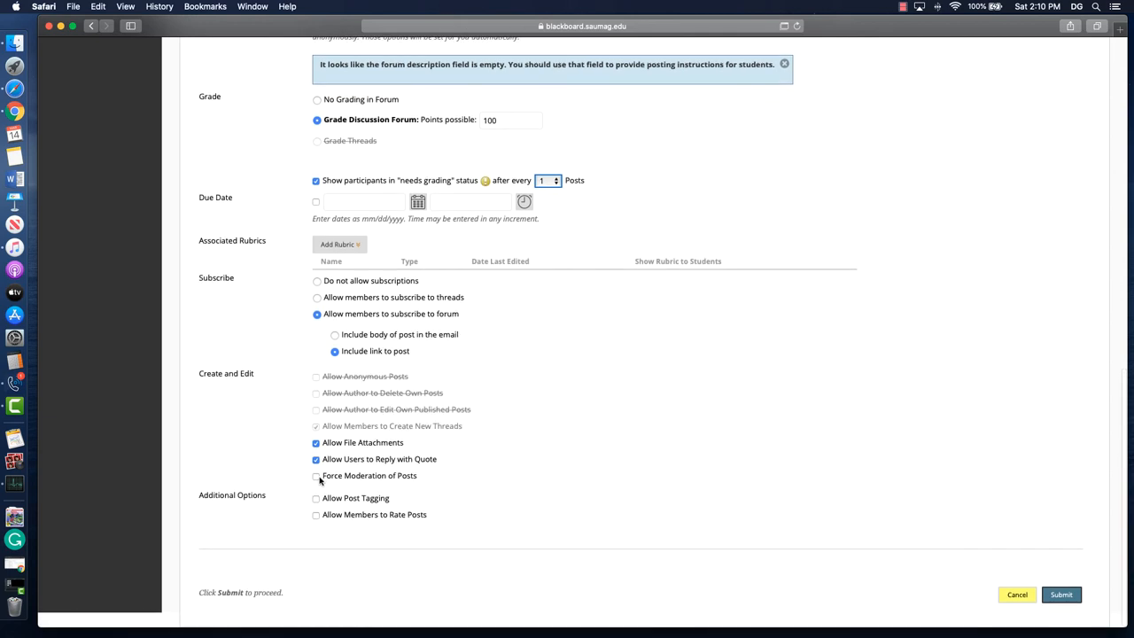
left_click(316, 474)
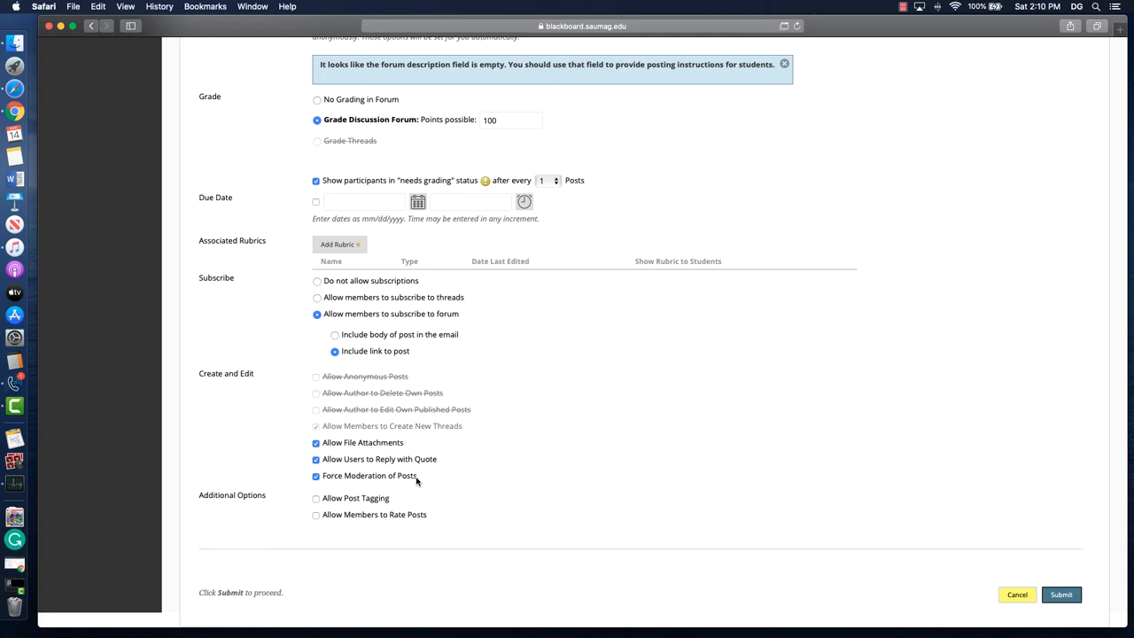
scroll("up", 3)
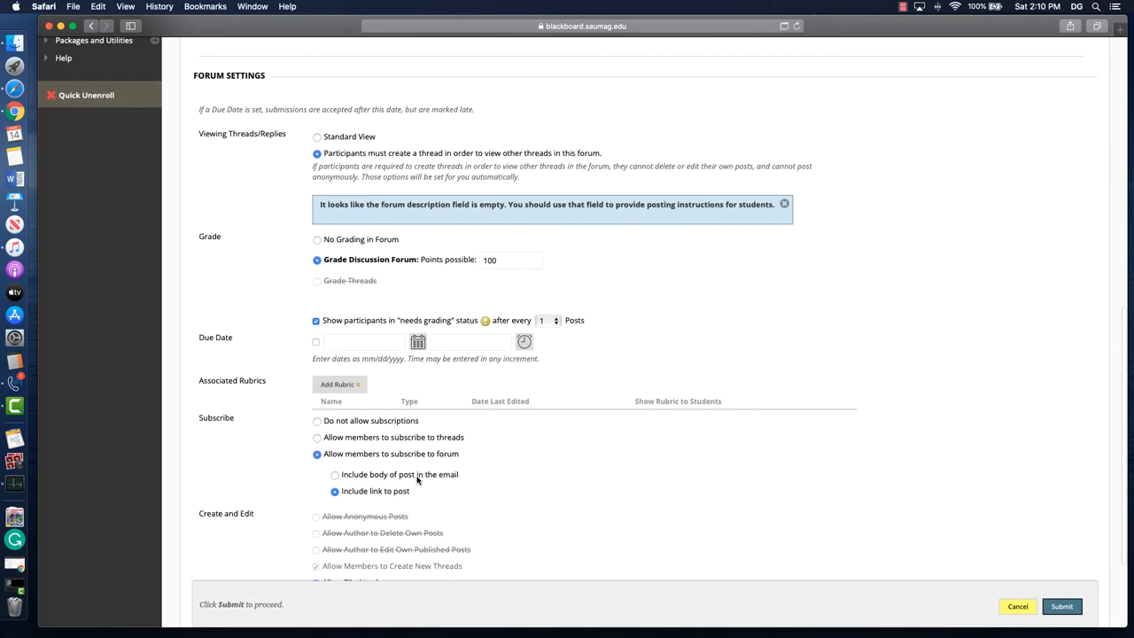
scroll("down", 3)
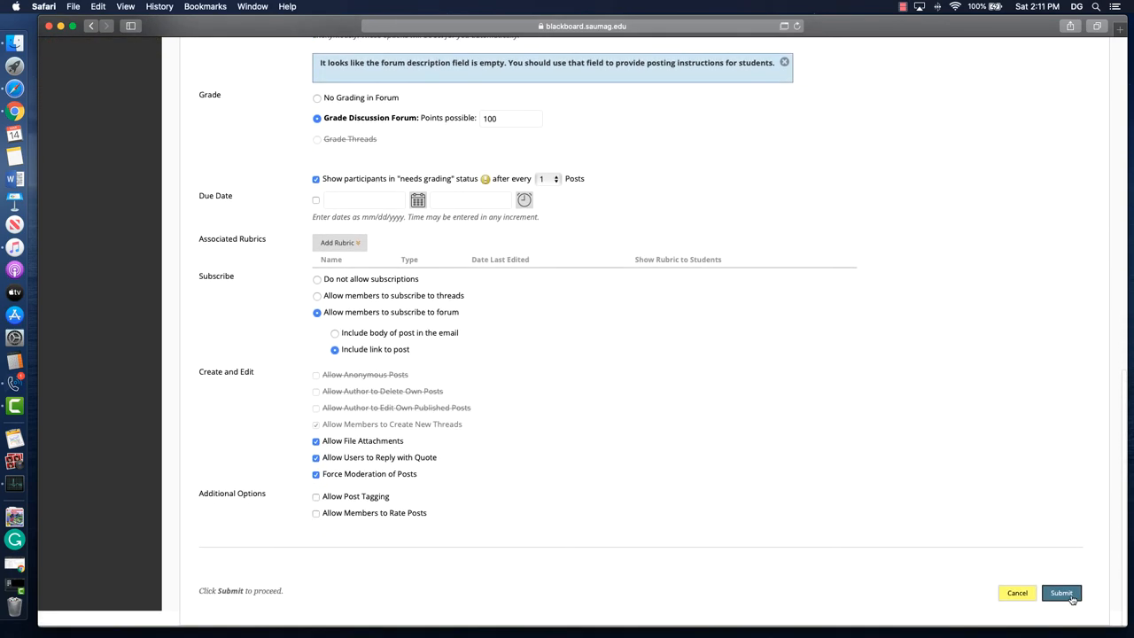
mouse_move(683, 361)
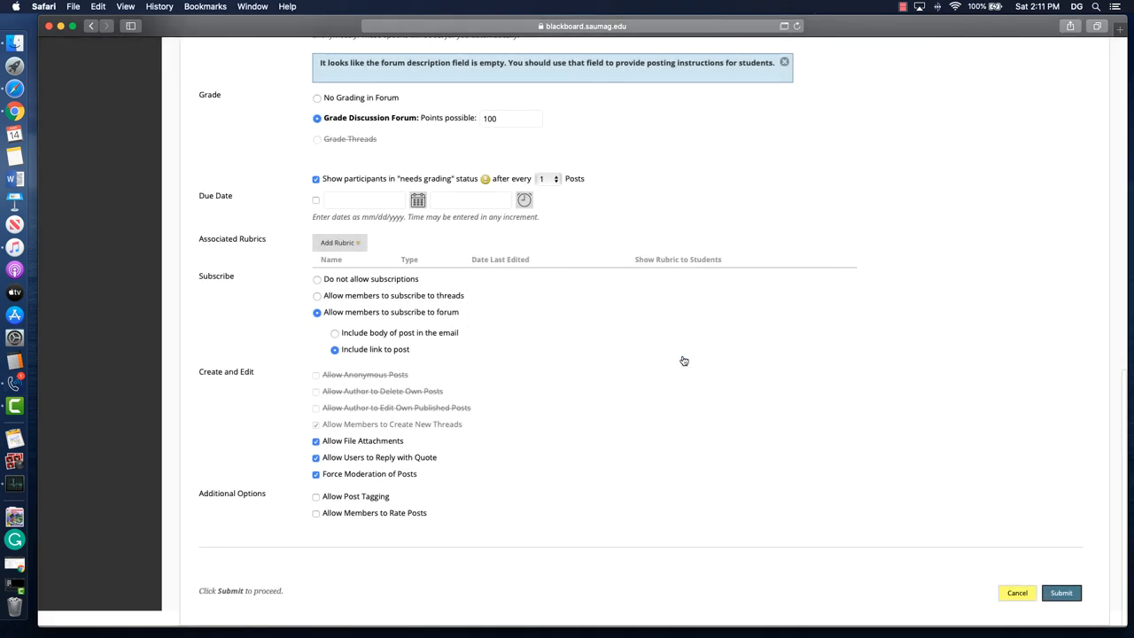
scroll("up", 3)
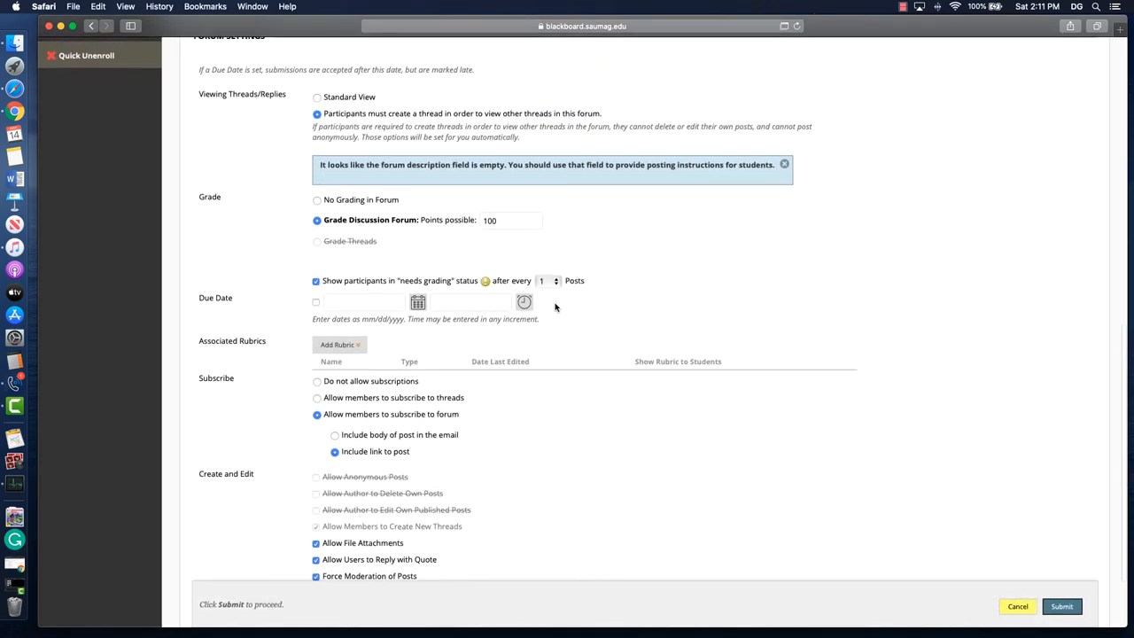
- Submit the Week #1 forum with its settings
scroll("down", 3)
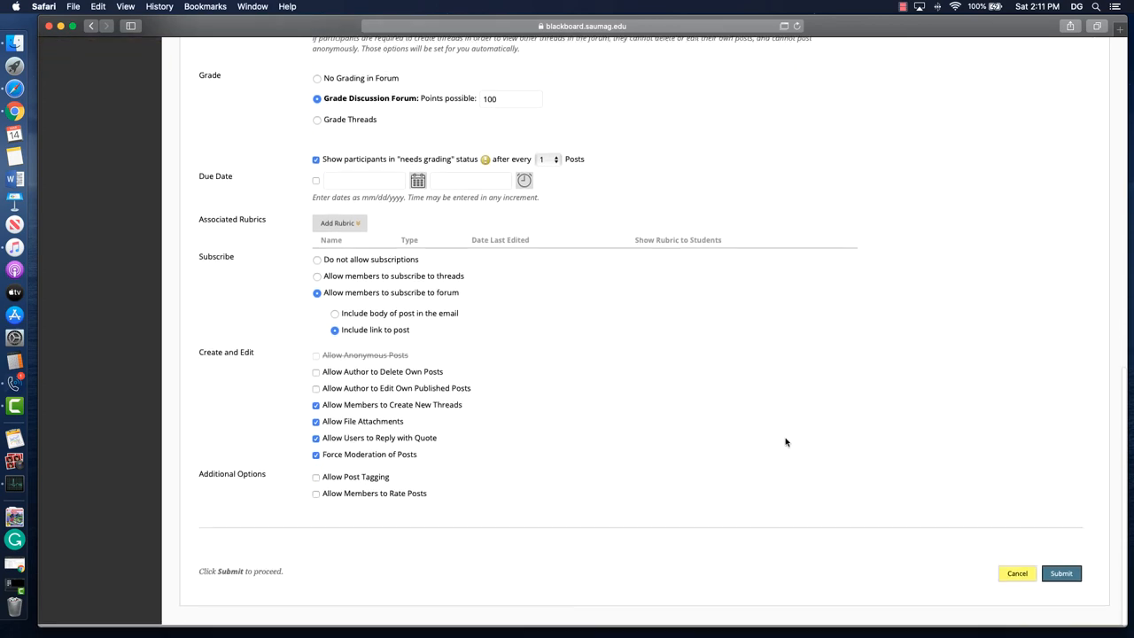
left_click(1059, 574)
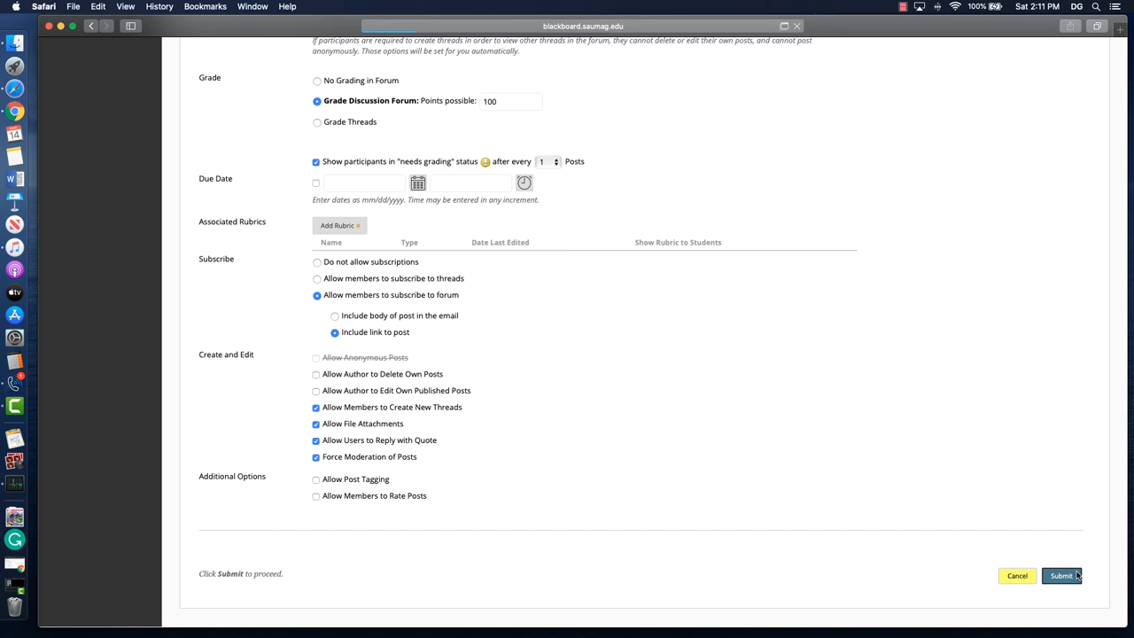
left_click(1059, 574)
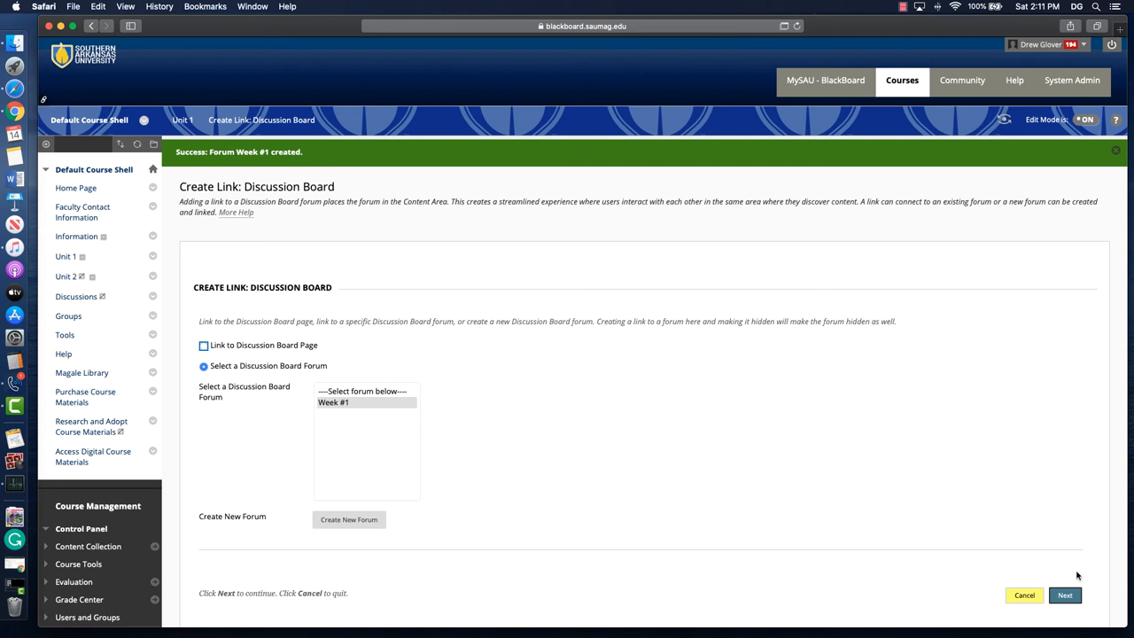
mouse_move(1038, 591)
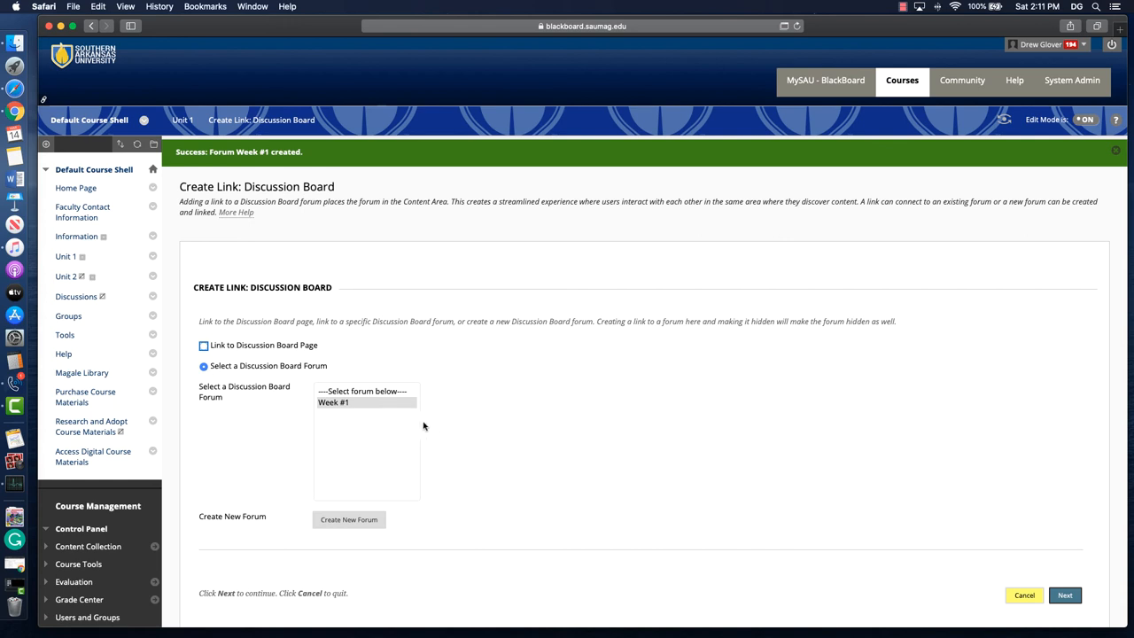
- Select the Week #1 forum to link and continue to the link details
left_click(204, 344)
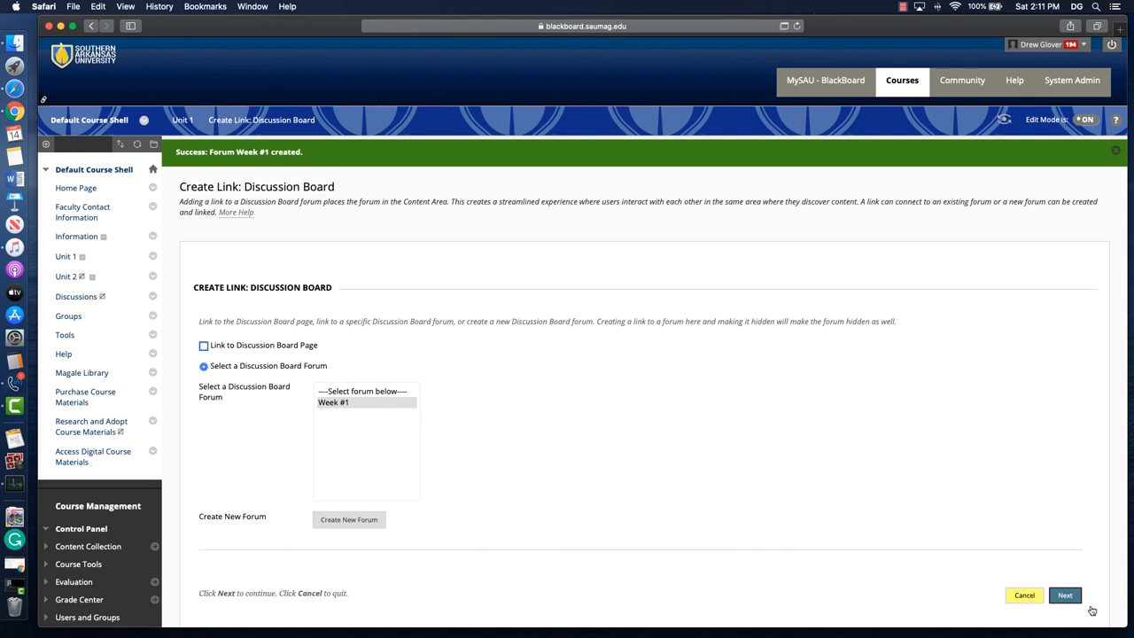
left_click(1065, 595)
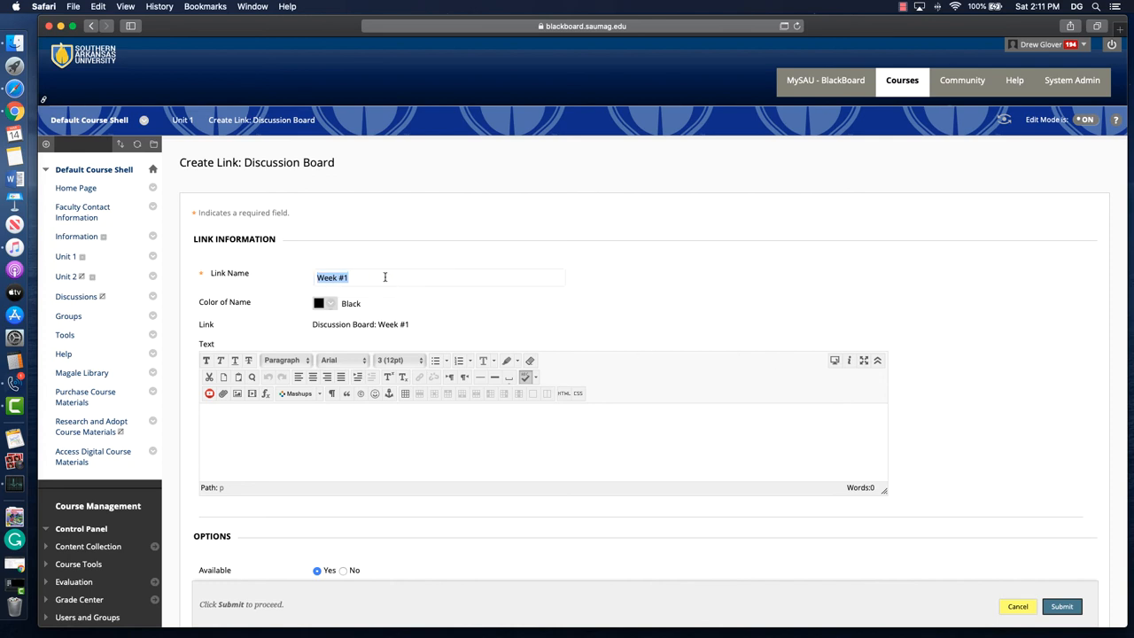
- Keep link name 'Week #1' available and submit the link into Unit 1
scroll("down", 3)
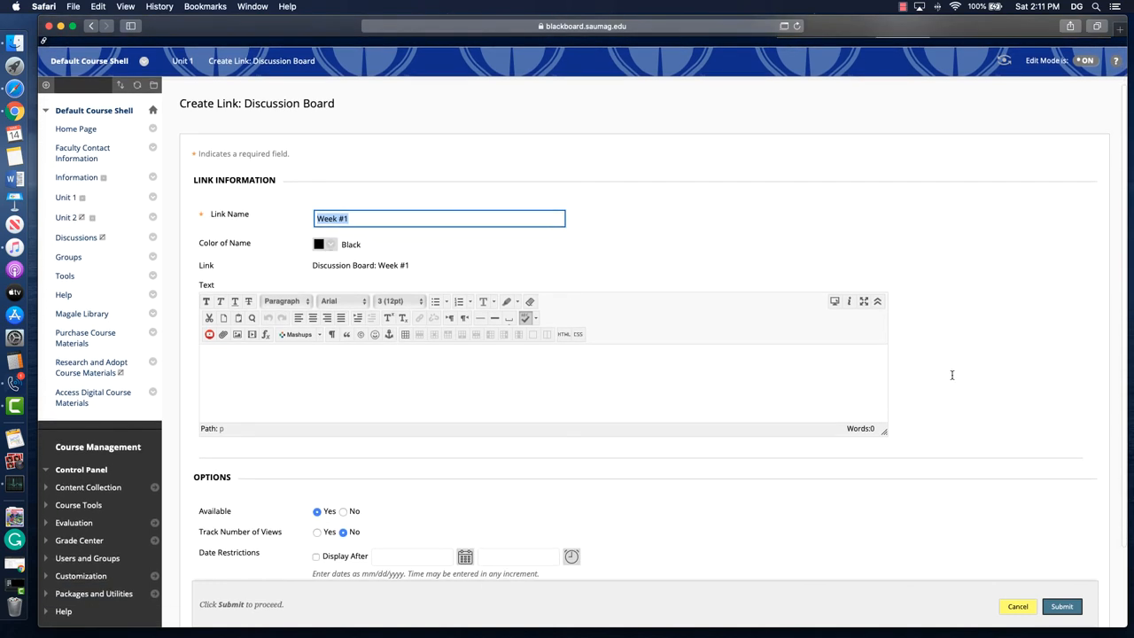
left_click(372, 382)
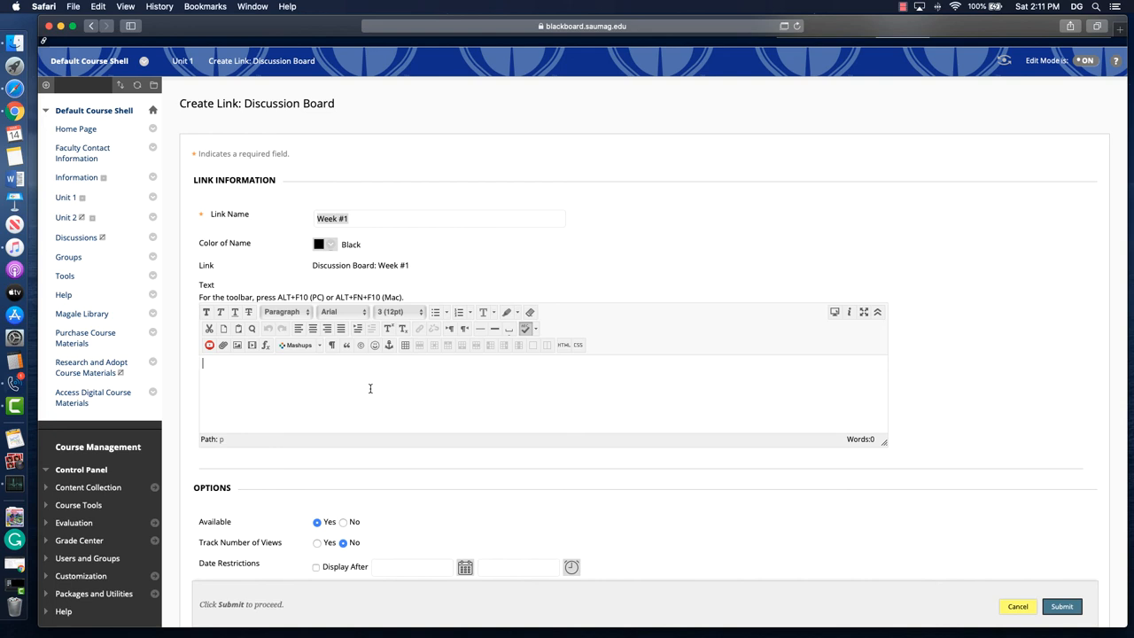
scroll("down", 3)
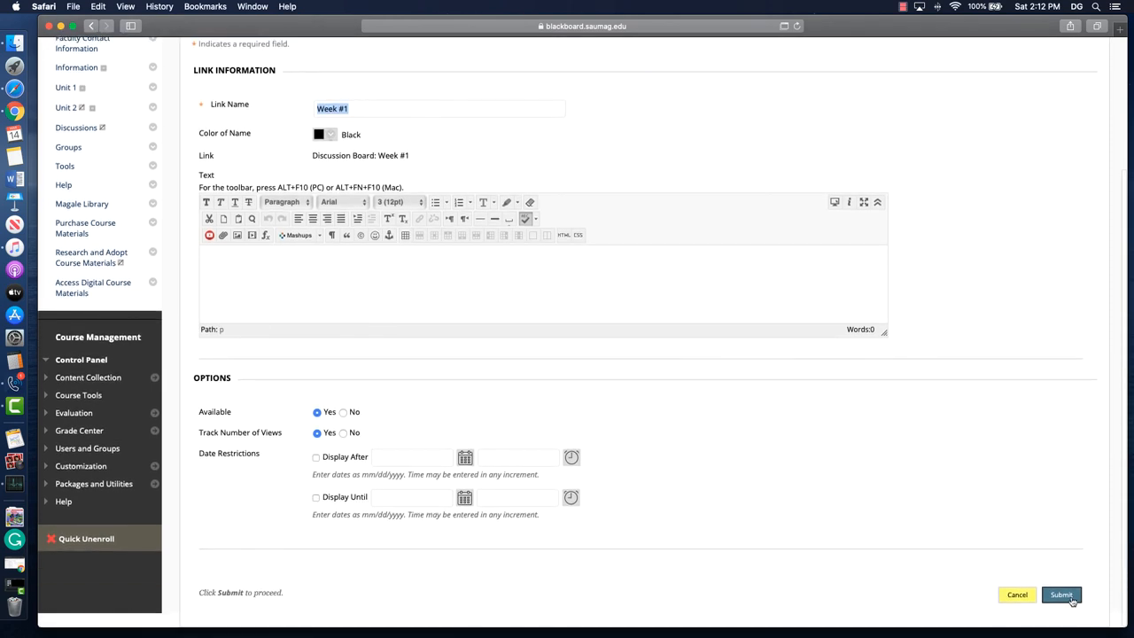
left_click(1059, 595)
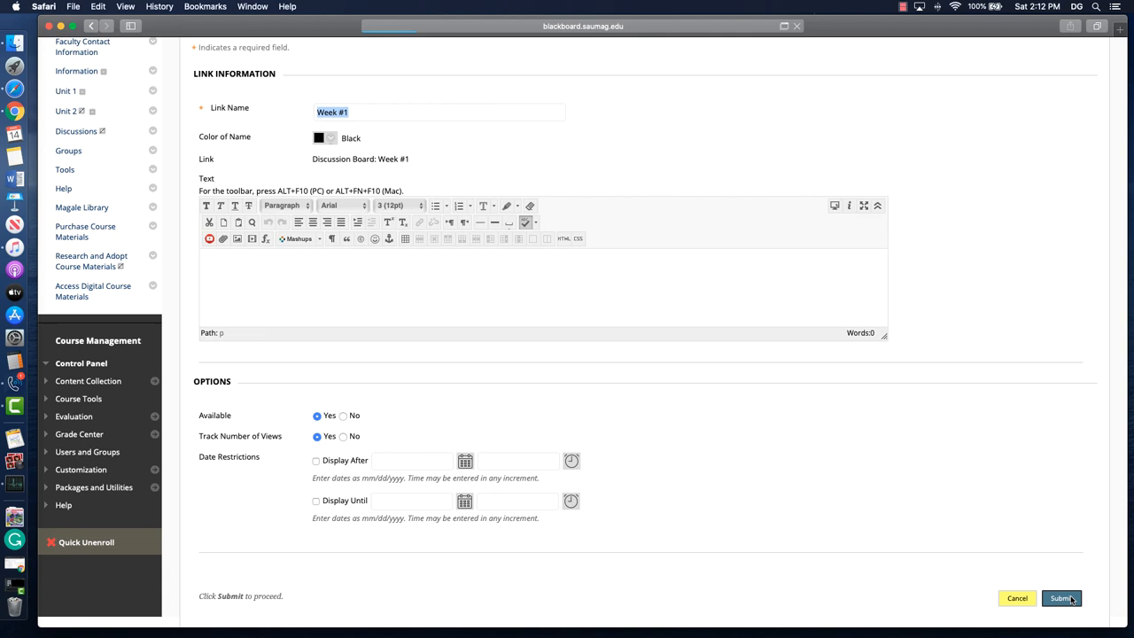
left_click(1061, 599)
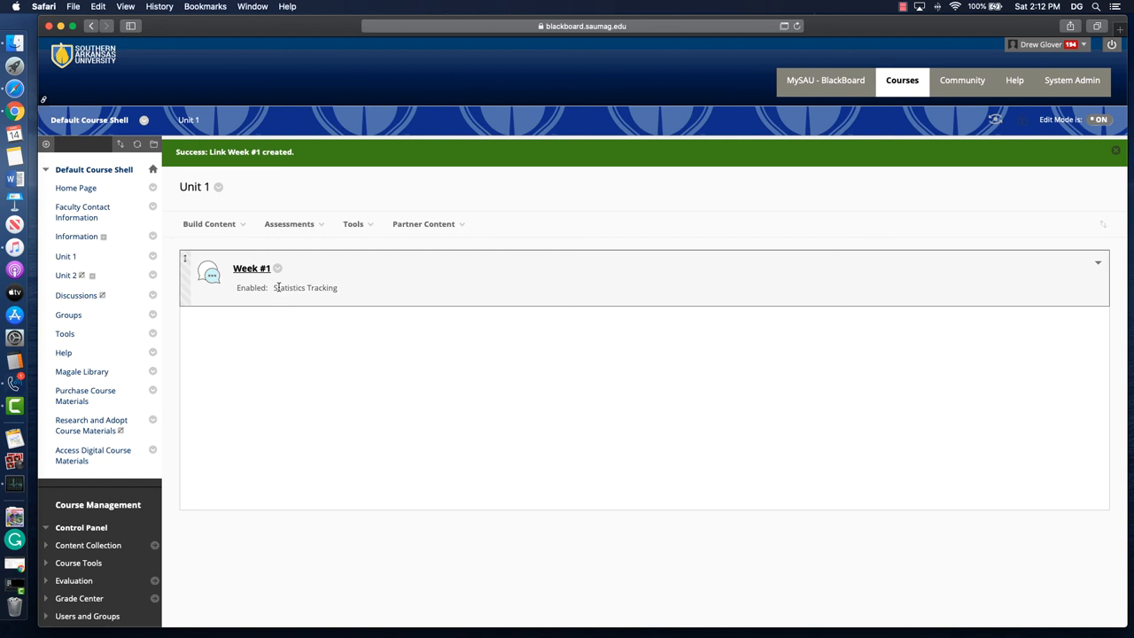
mouse_move(343, 294)
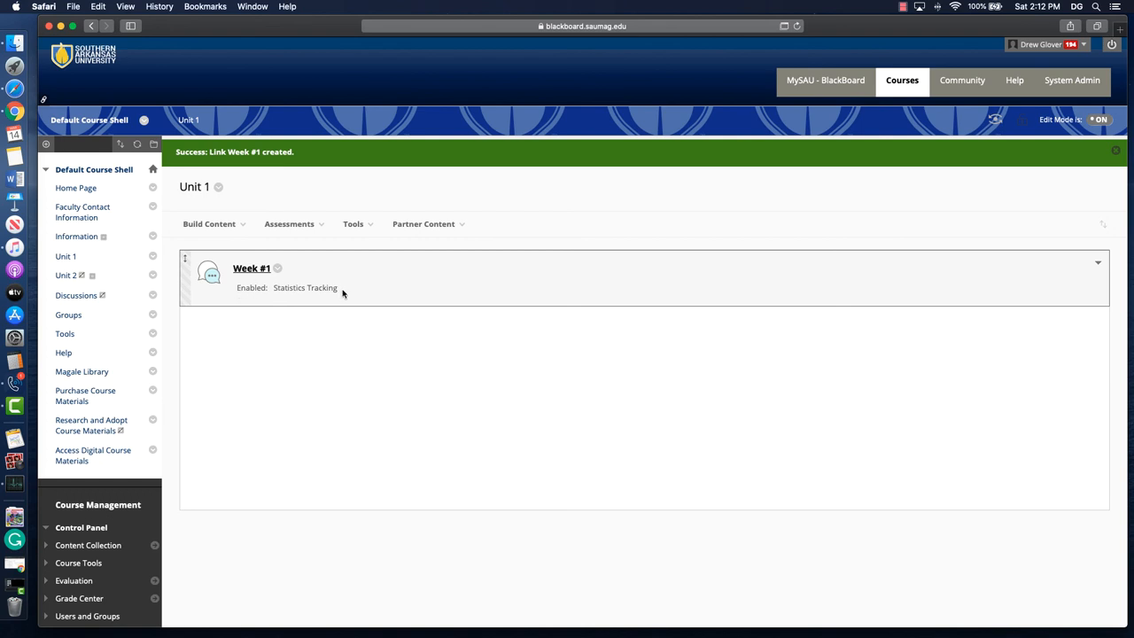
- Open the Week #1 link from Unit 1 to view the empty forum
left_click(251, 267)
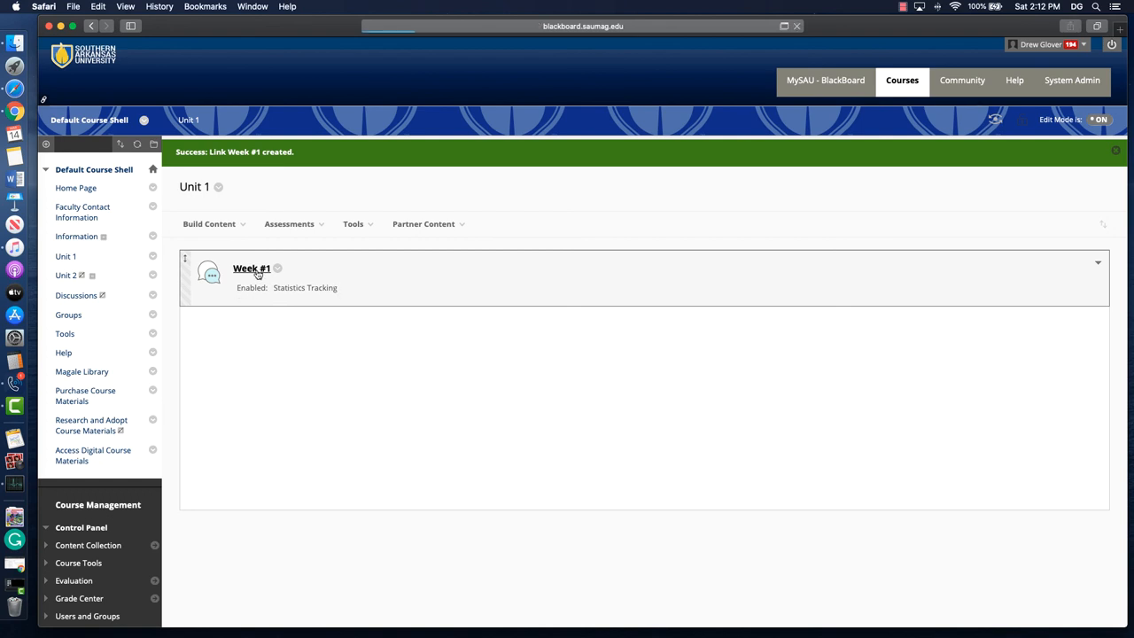
left_click(252, 269)
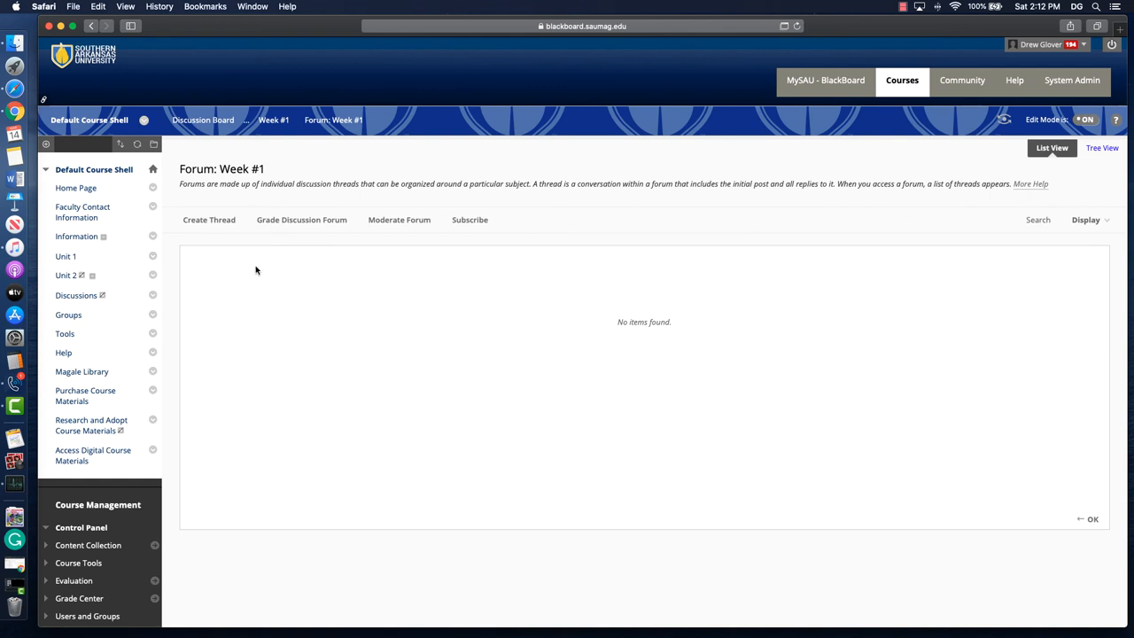
mouse_move(734, 344)
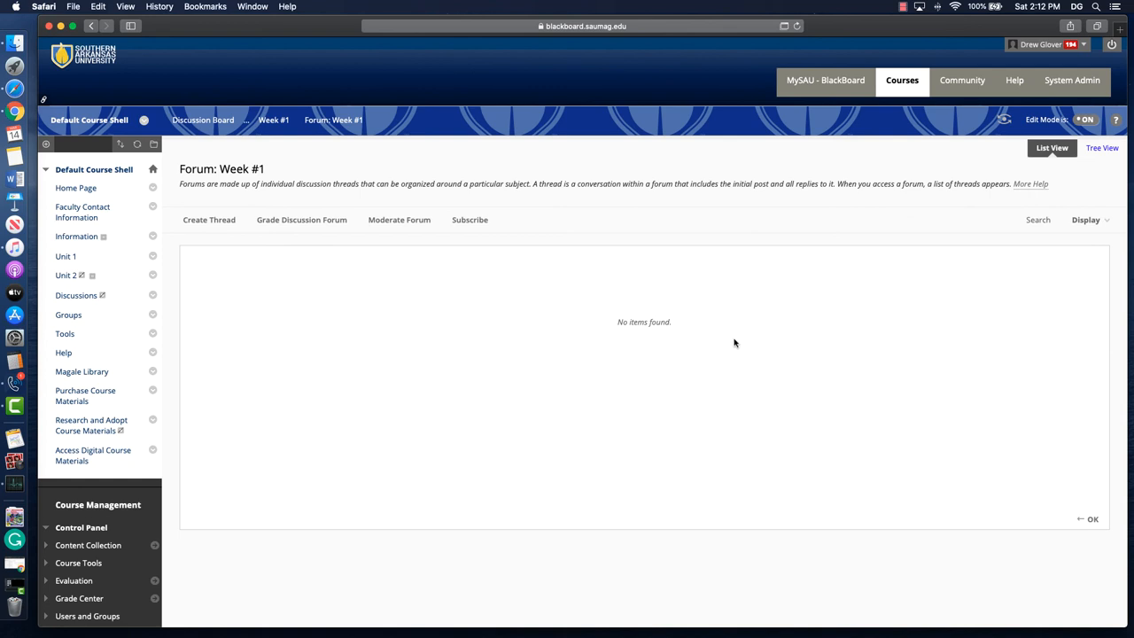
mouse_move(209, 223)
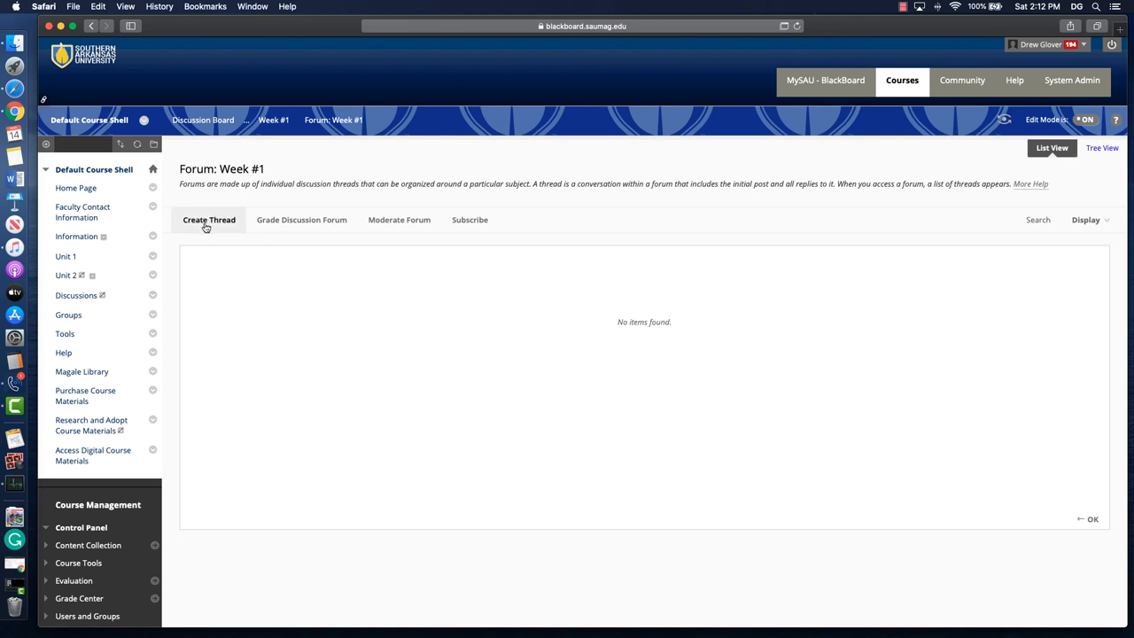